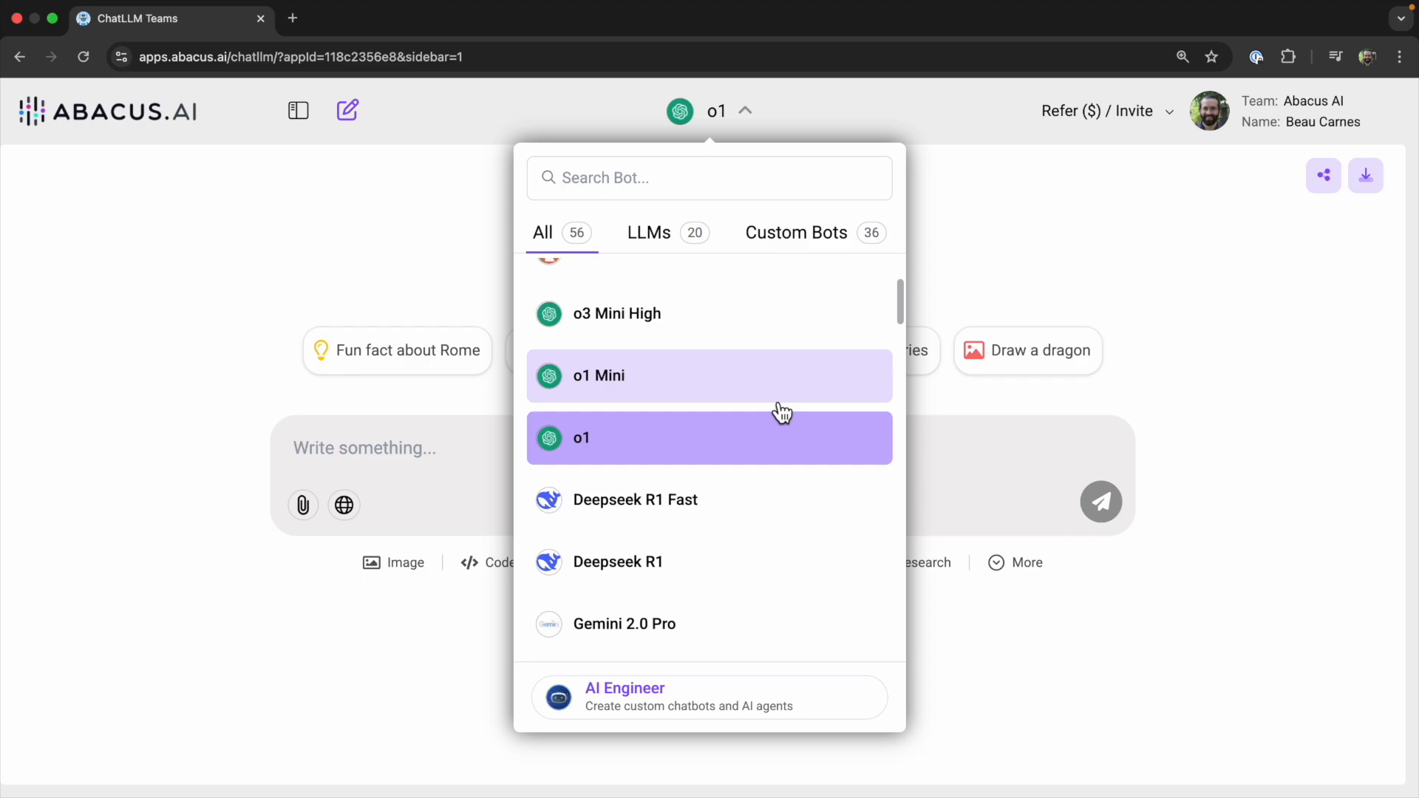
# Close the model list, browse the deepagent.abacus.ai landing page and choose Get Started
pyautogui.click(624, 624)
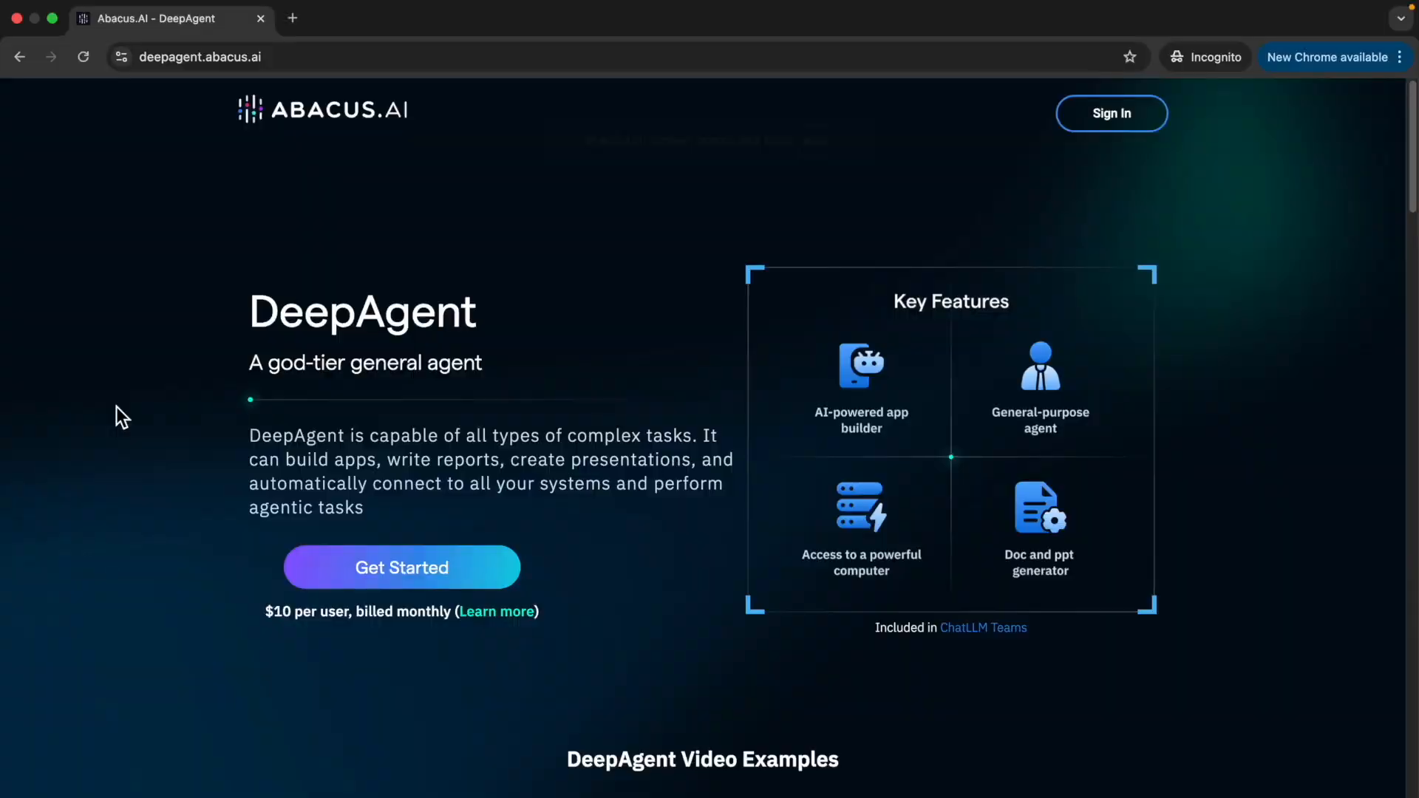
pyautogui.scroll(-3)
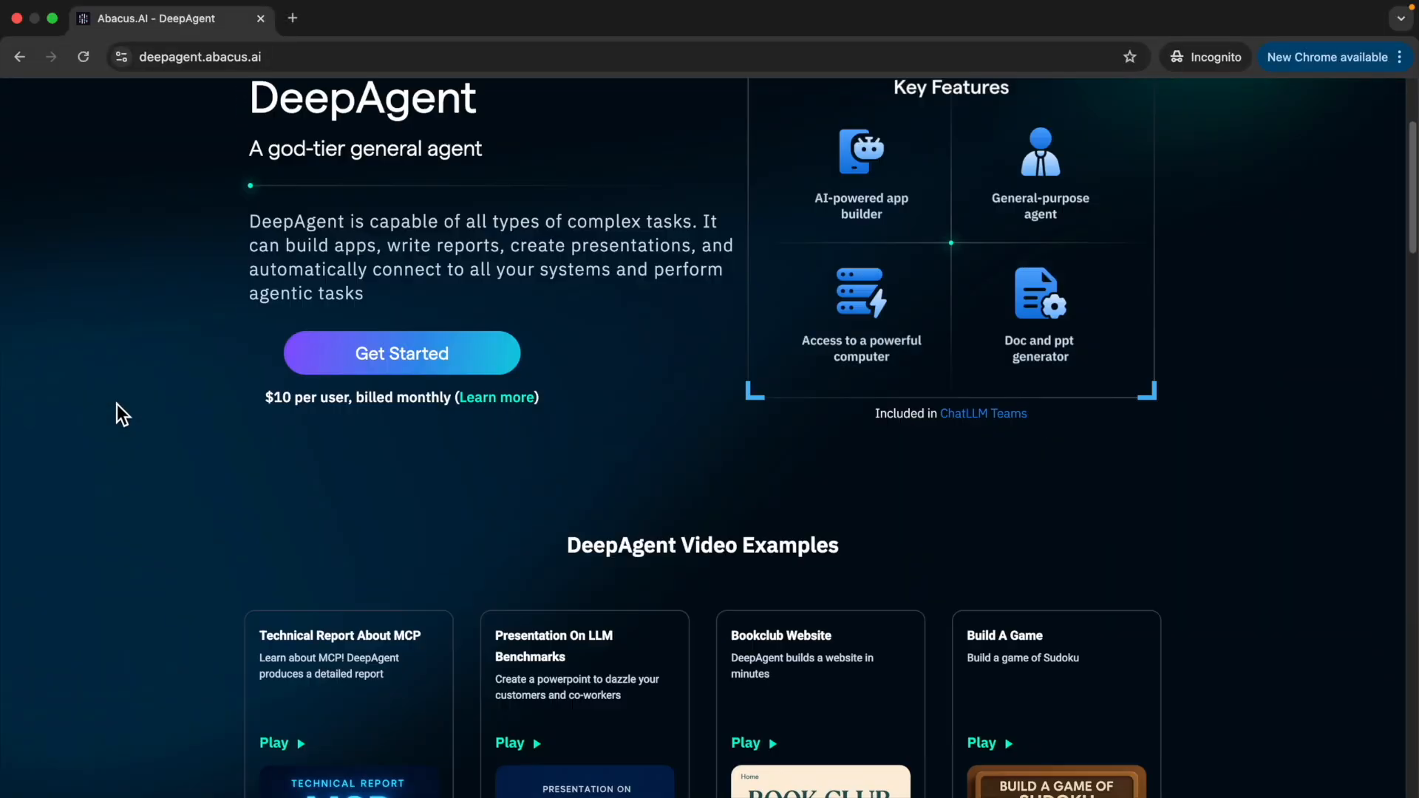
pyautogui.click(400, 353)
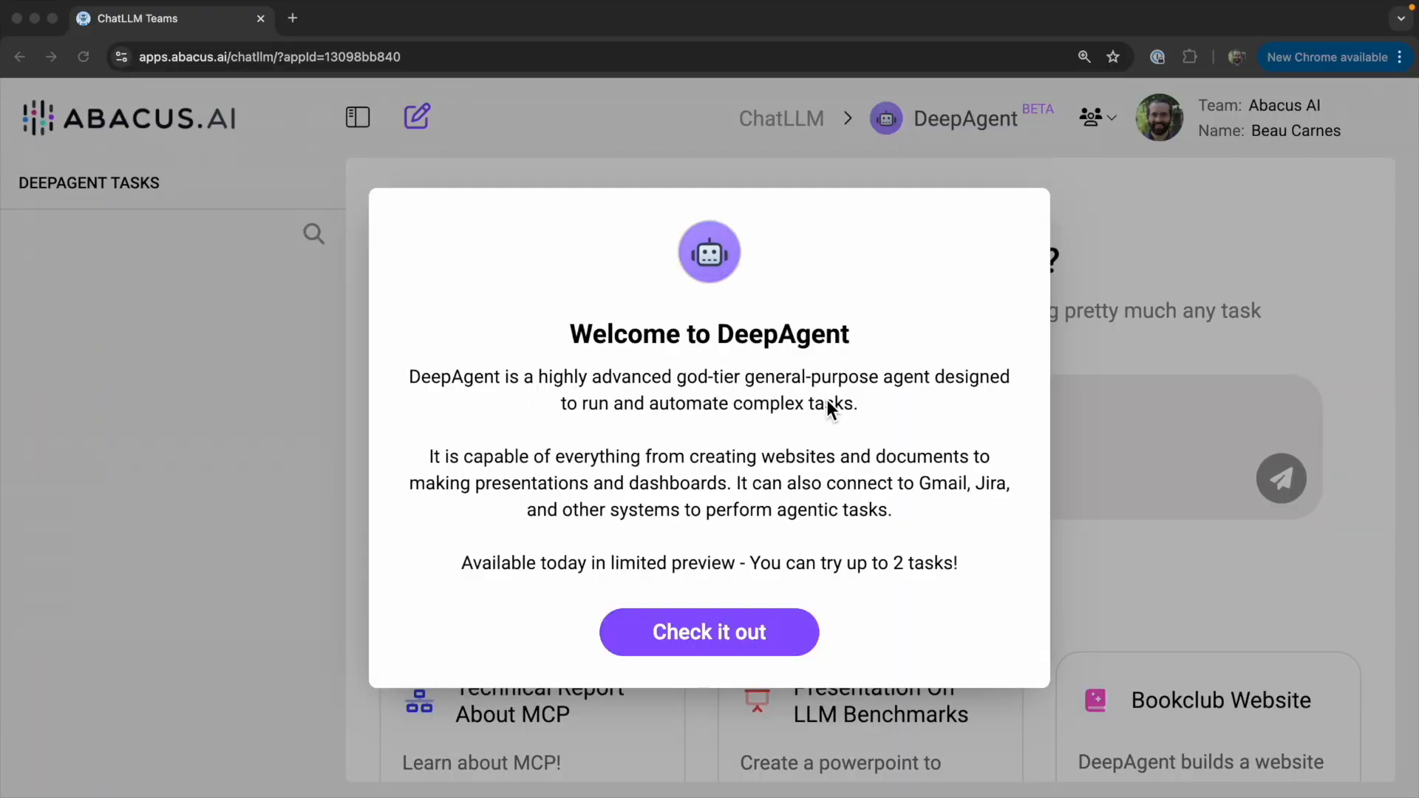
pyautogui.moveTo(802, 448)
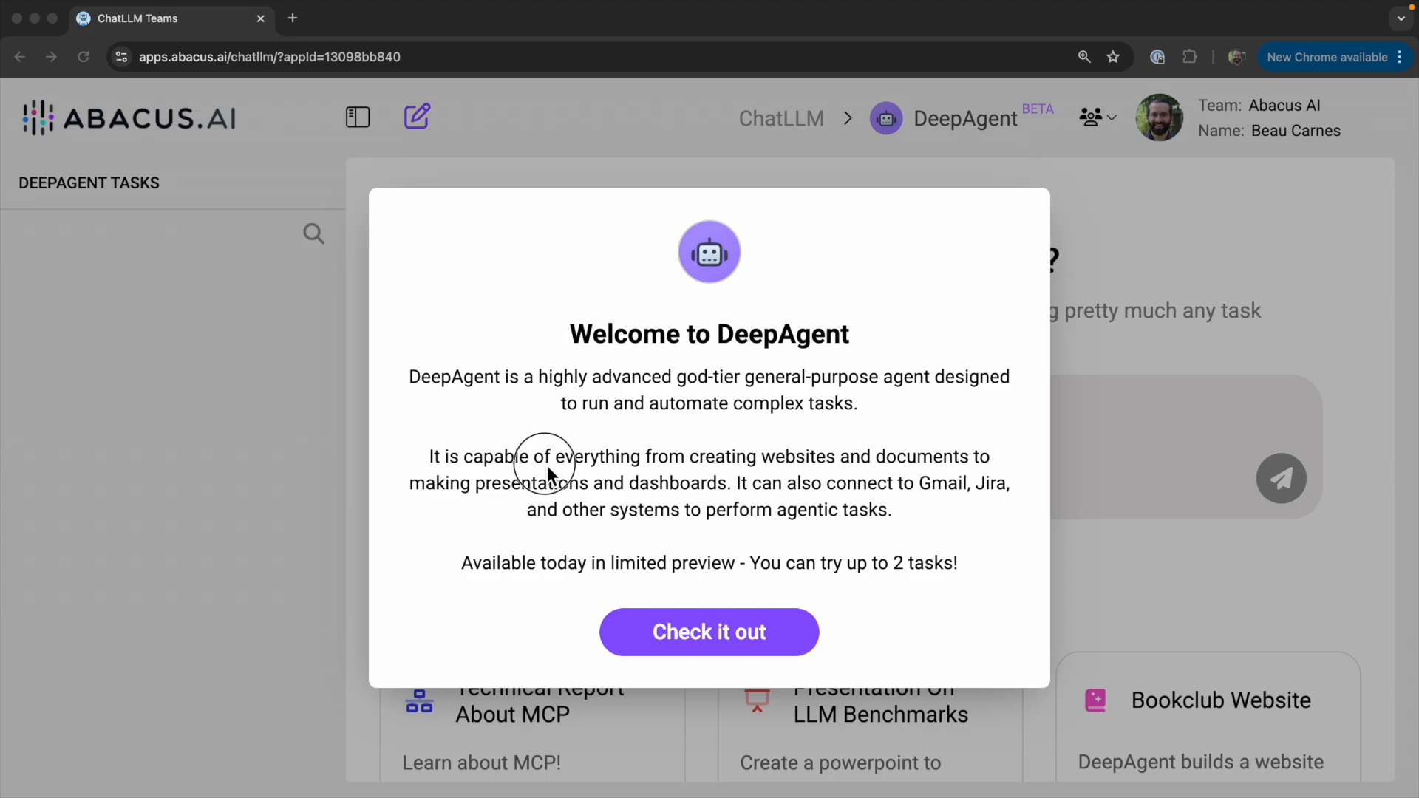
pyautogui.moveTo(945, 485)
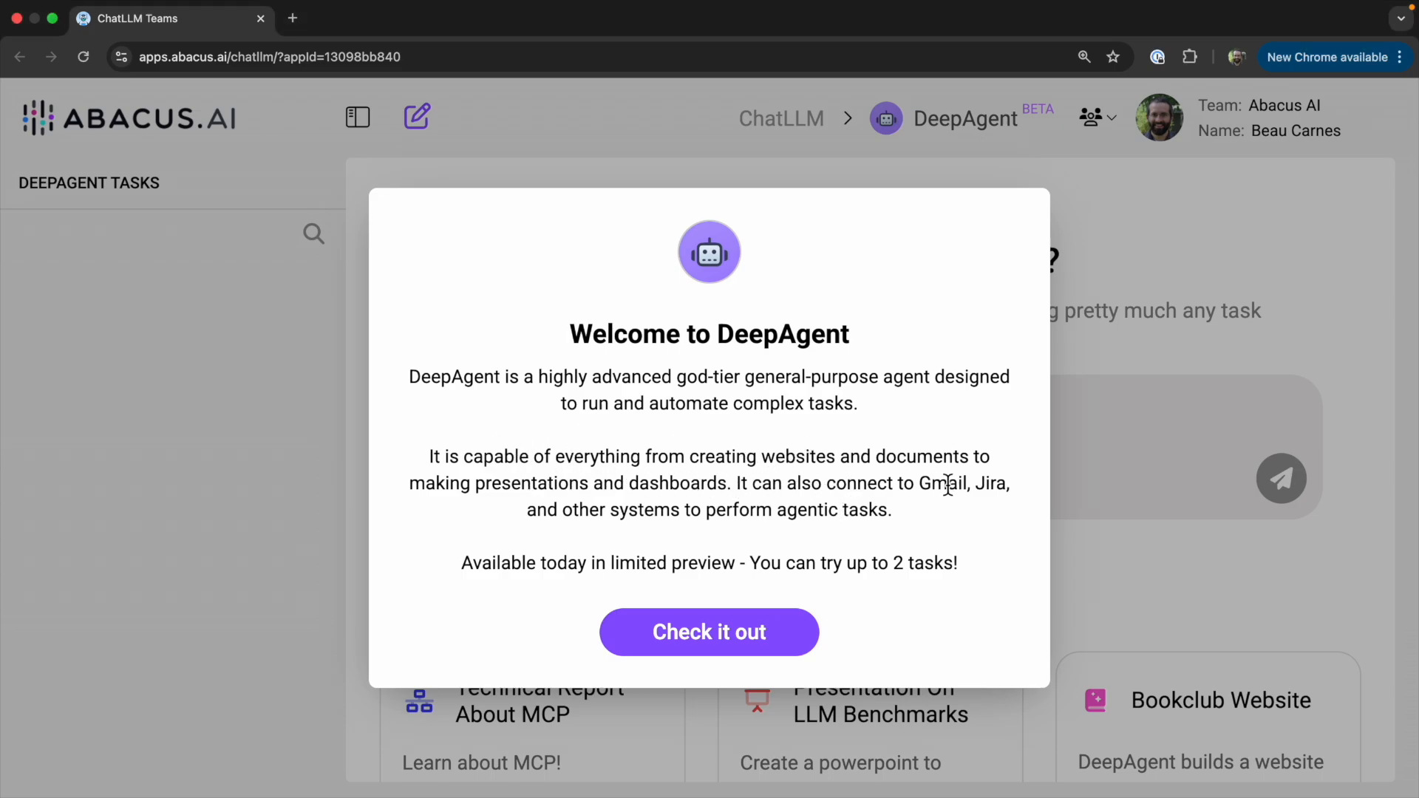
pyautogui.moveTo(1002, 489)
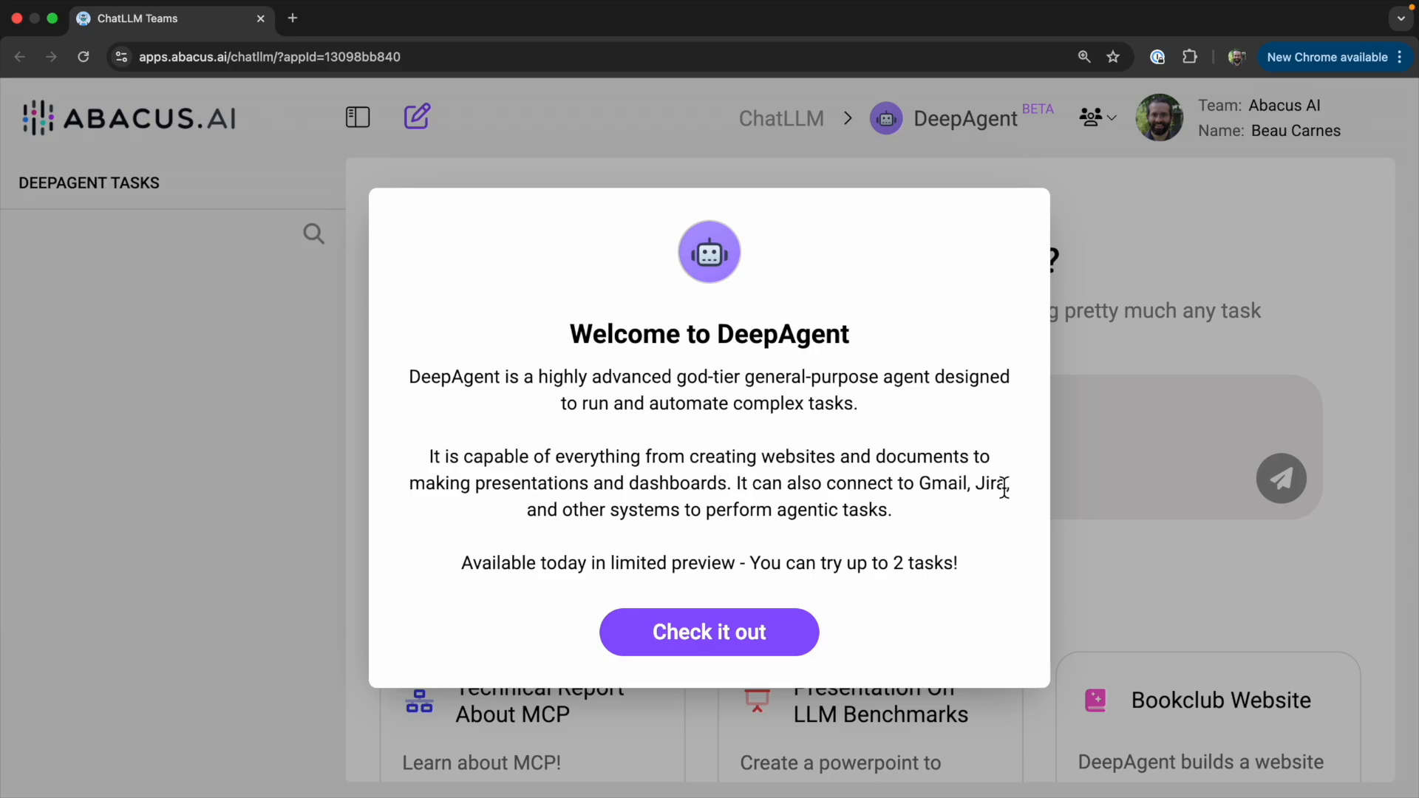
pyautogui.moveTo(708, 646)
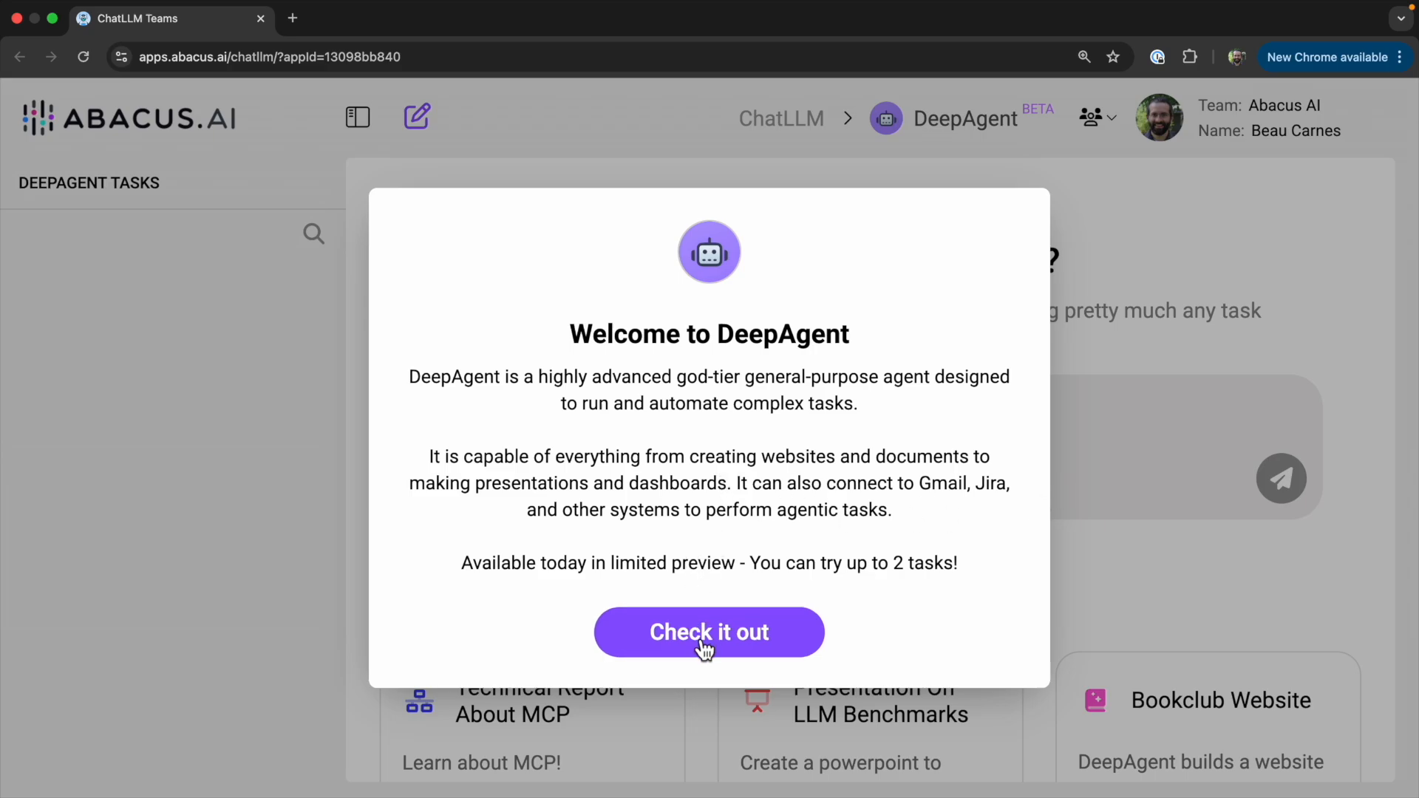
# Dismiss the Welcome to DeepAgent dialog via 'Check it out'
pyautogui.click(708, 631)
pyautogui.write('Use three.js to create a flight simulator game where a user scores points by discovering different objects hidden in the map.')
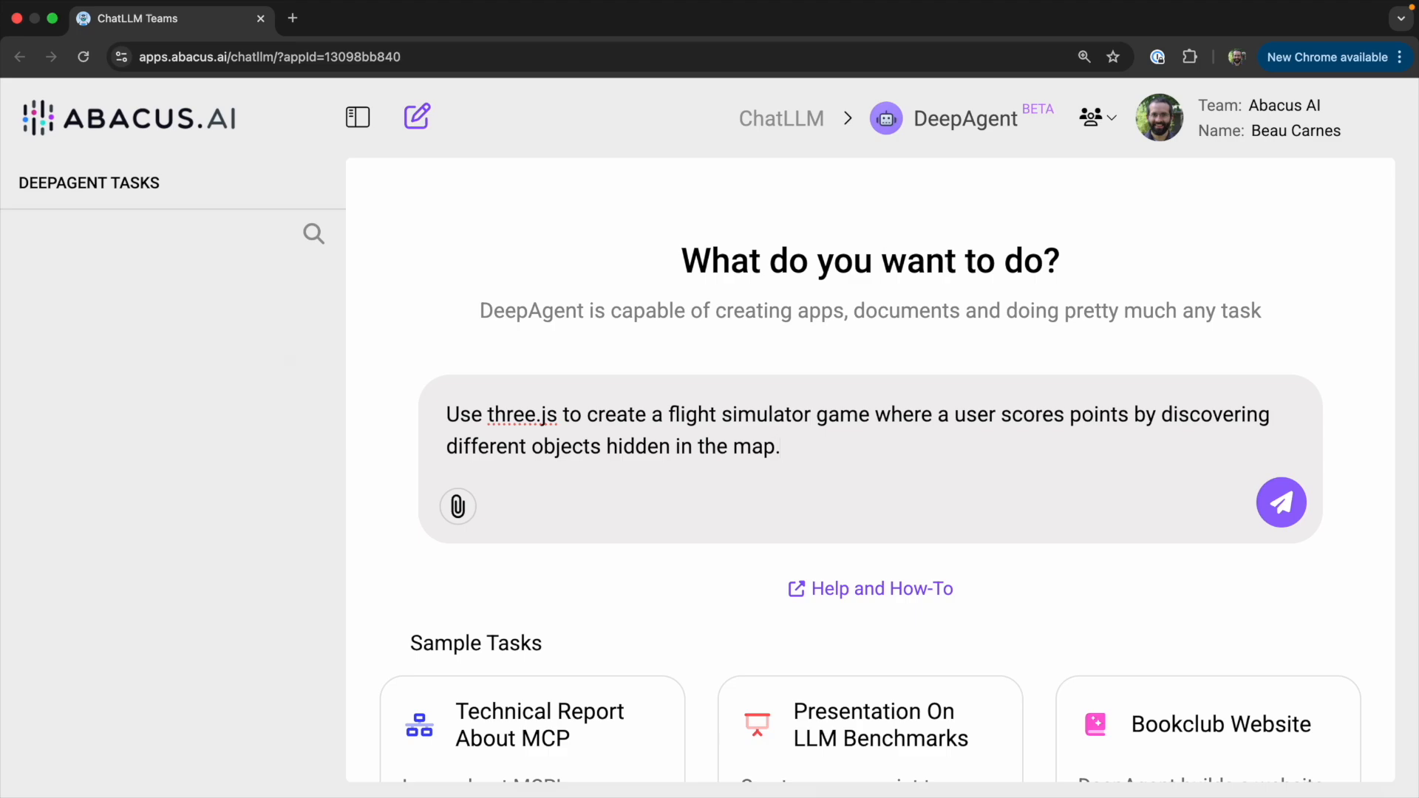
# Send the three.js flight simulator game prompt to DeepAgent
pyautogui.click(1280, 502)
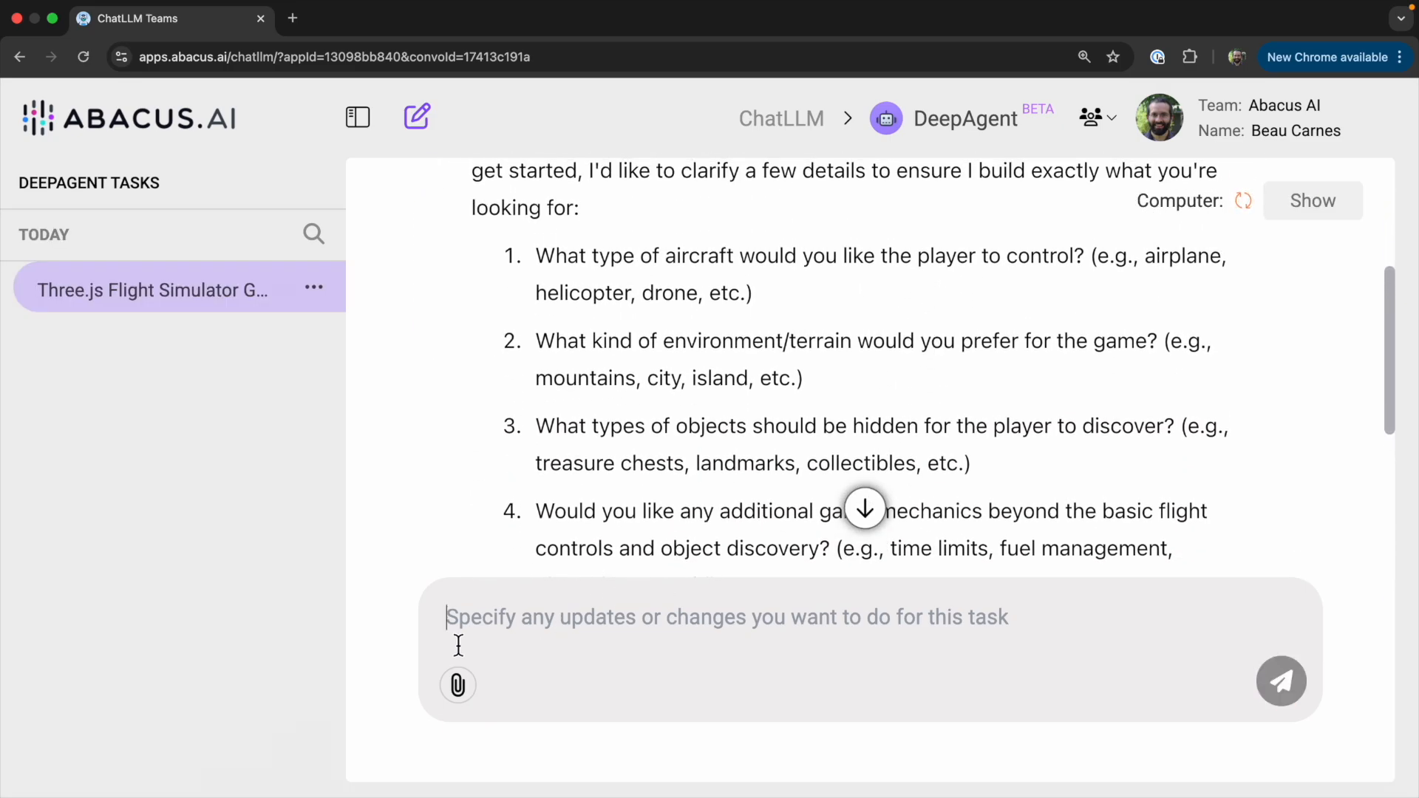
# Reply to the clarifying questions about aircraft type, terrain, hidden objects and mechanics
pyautogui.click(1280, 679)
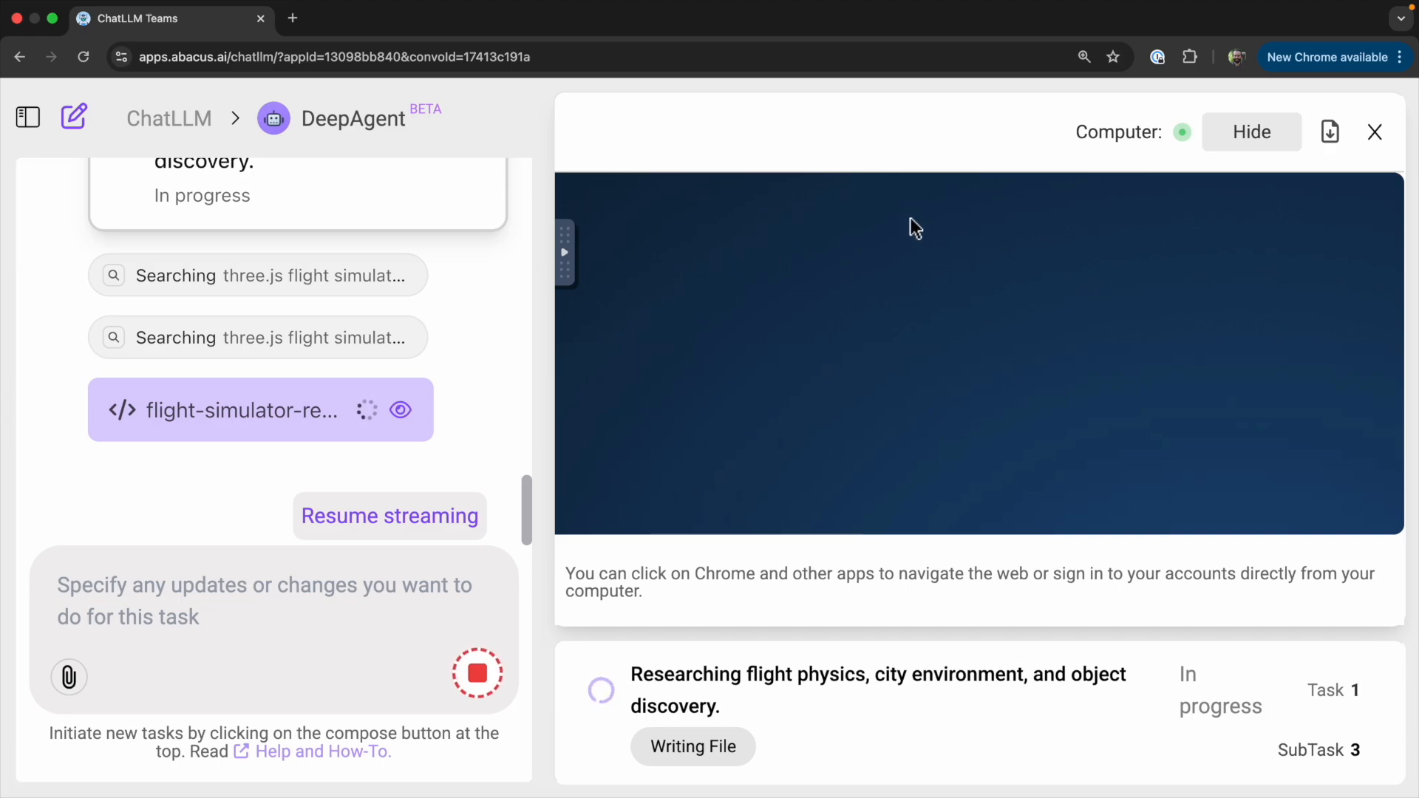
pyautogui.moveTo(1152, 507)
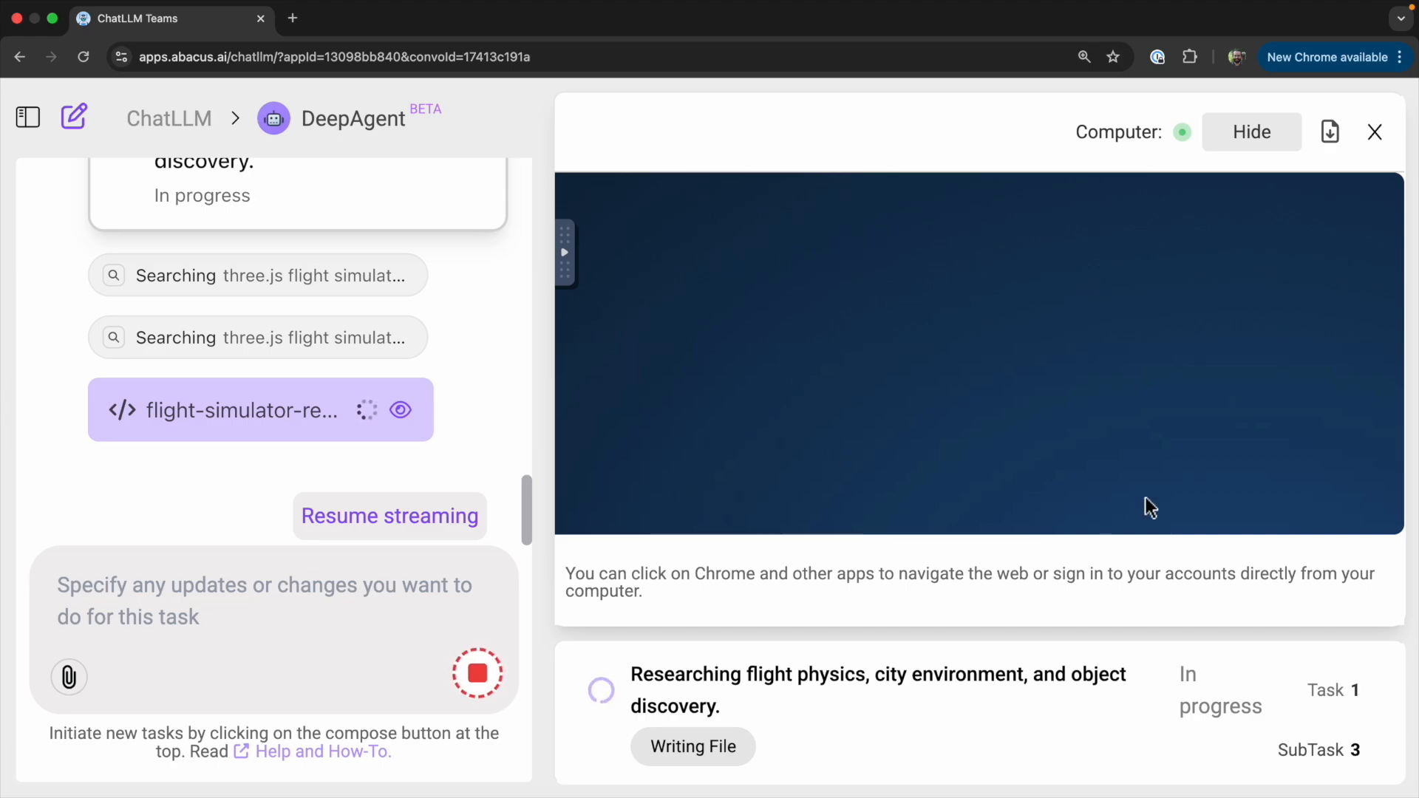
pyautogui.moveTo(1185, 351)
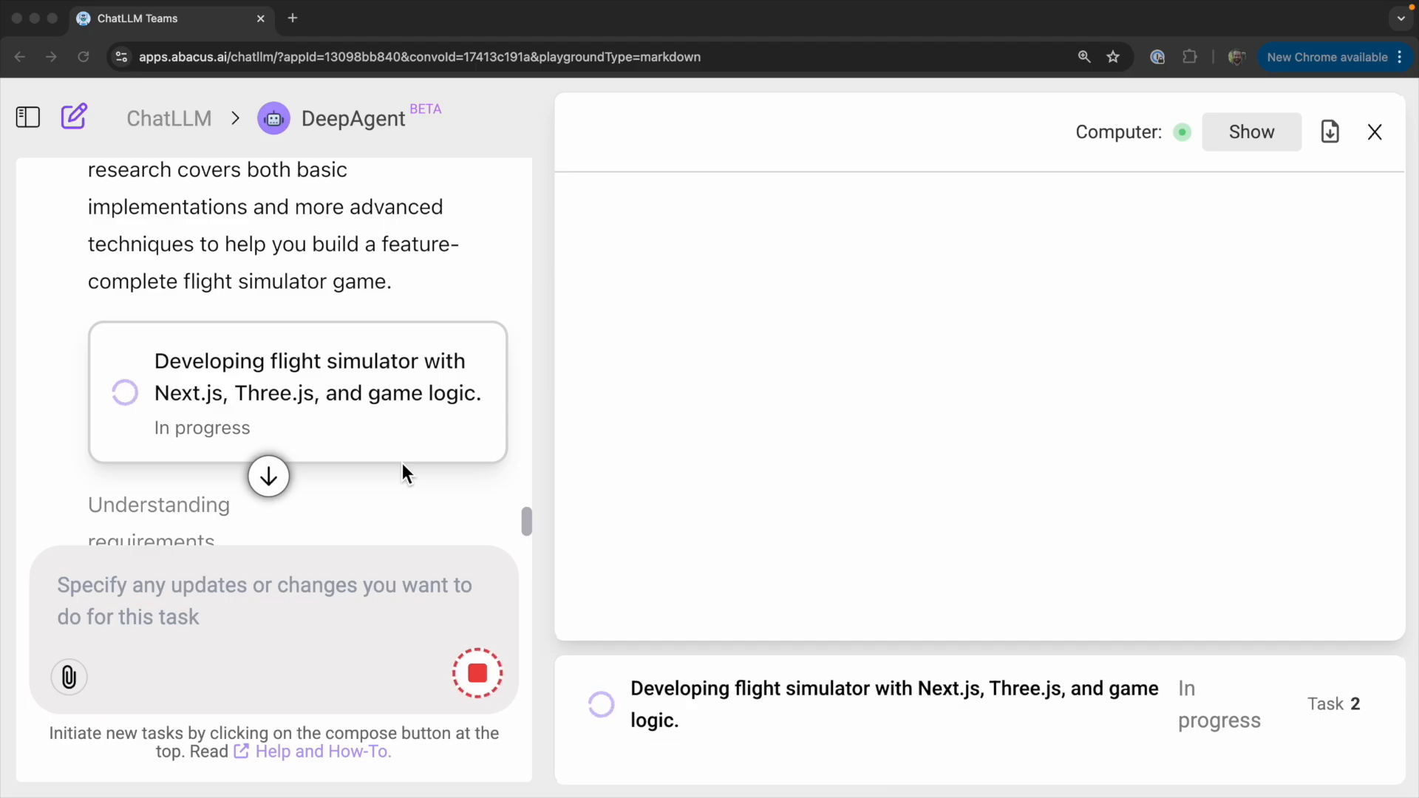
# Watch the Code view as files like globals.css are written for the game
pyautogui.click(269, 476)
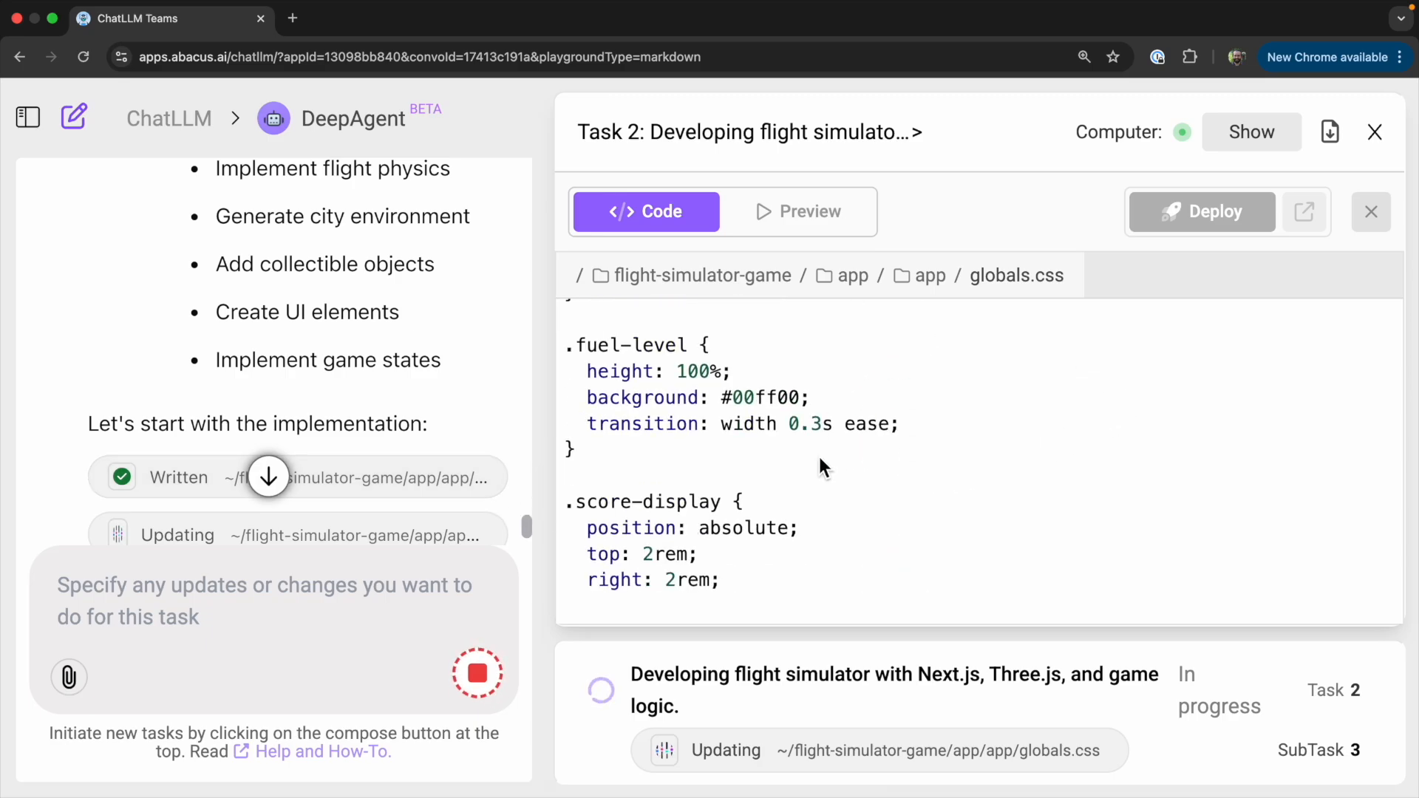
pyautogui.scroll(-3)
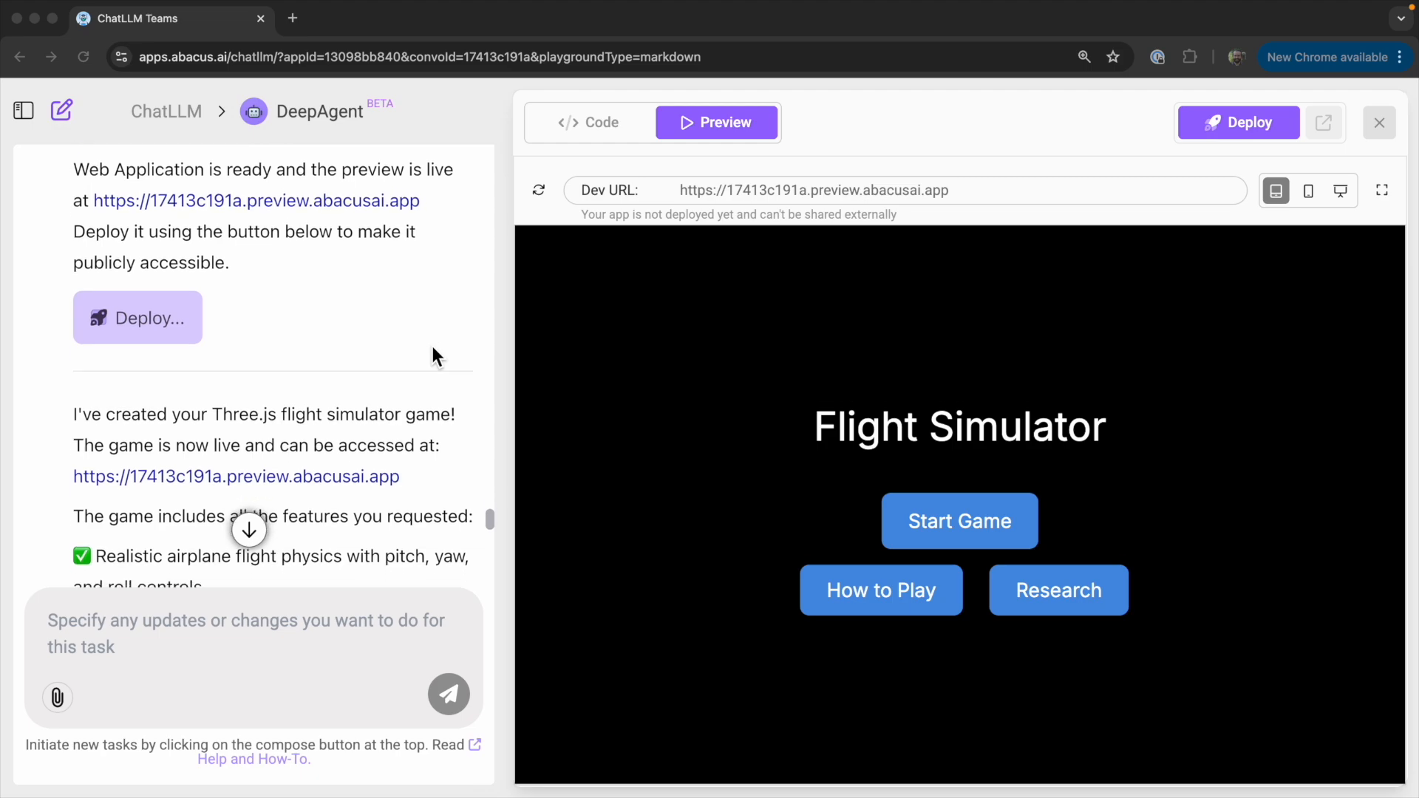
pyautogui.scroll(-3)
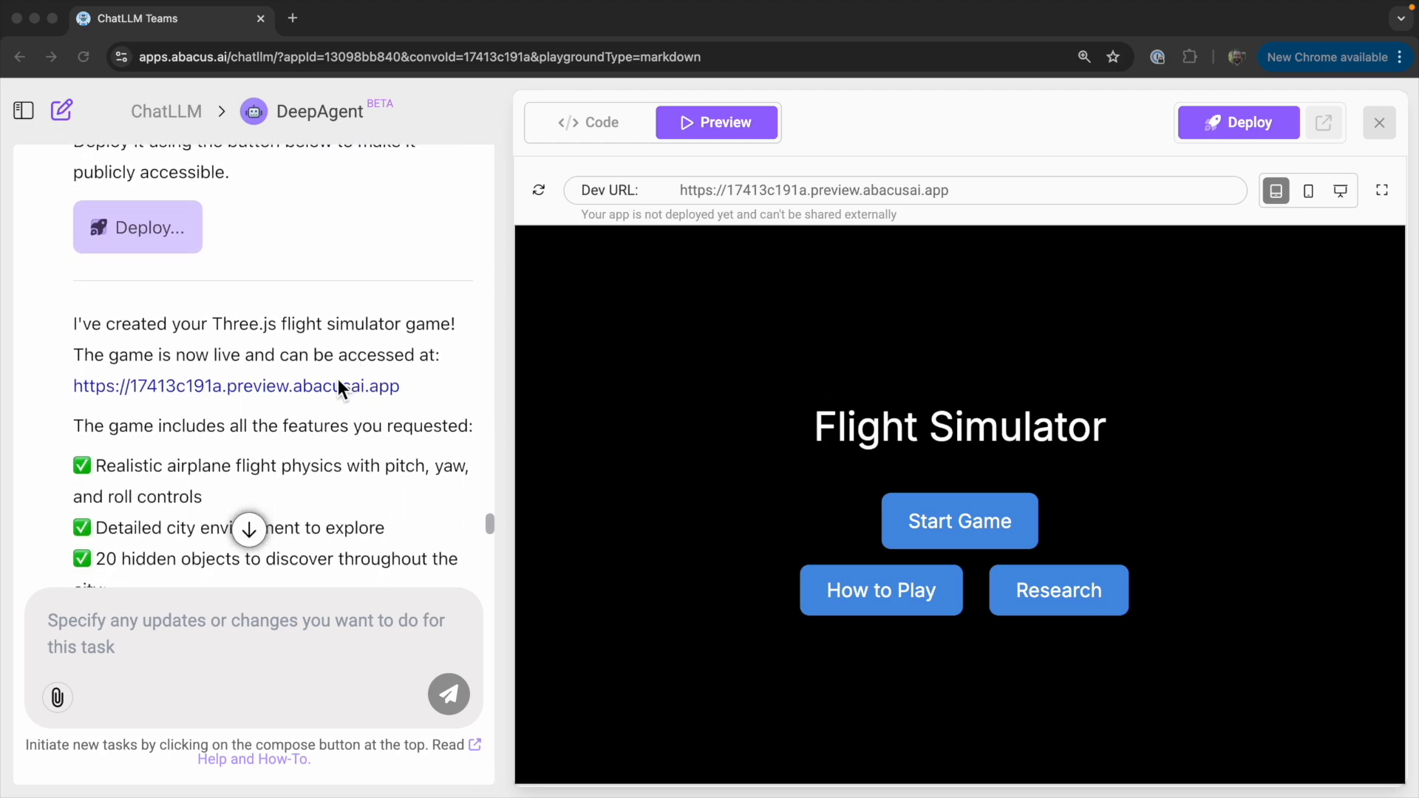
pyautogui.scroll(-3)
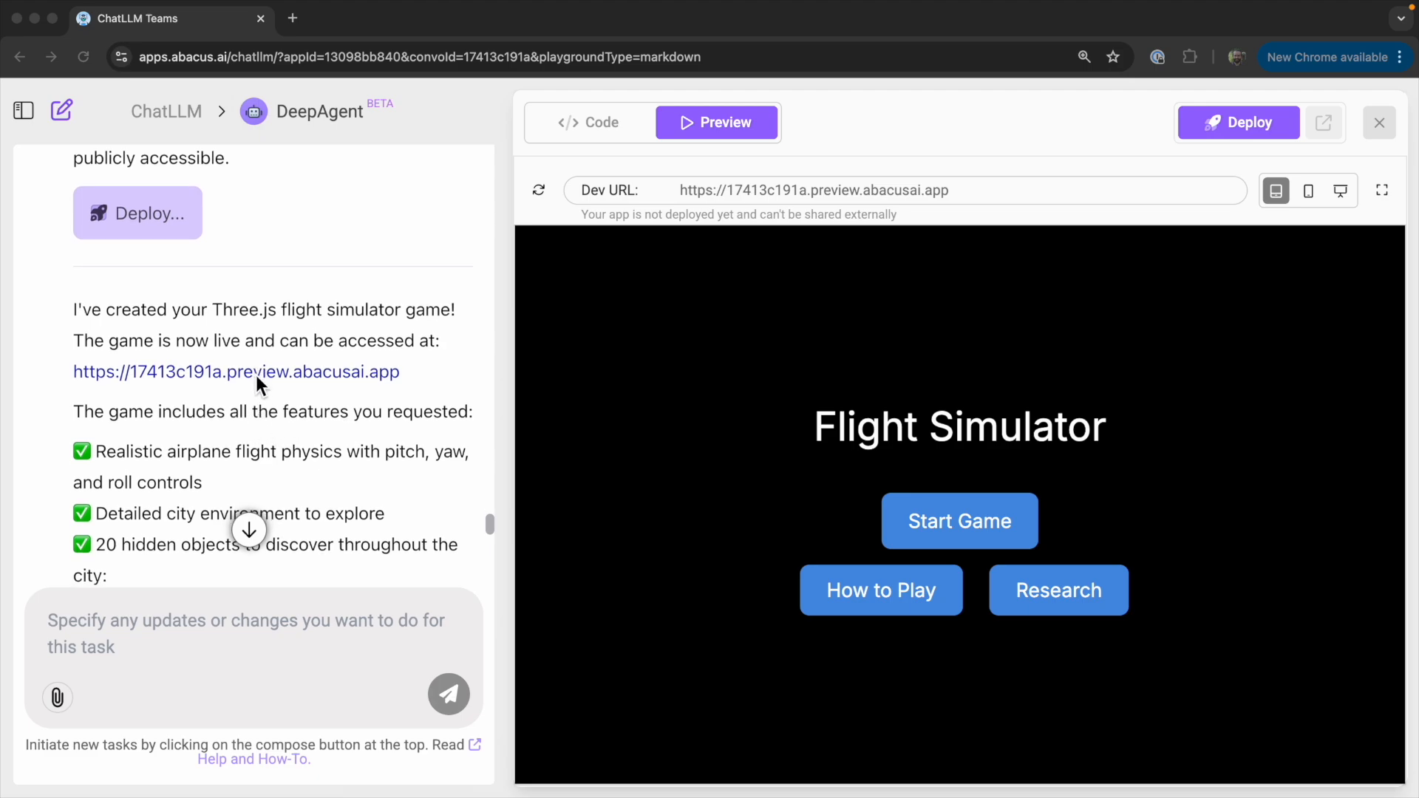
pyautogui.moveTo(527, 618)
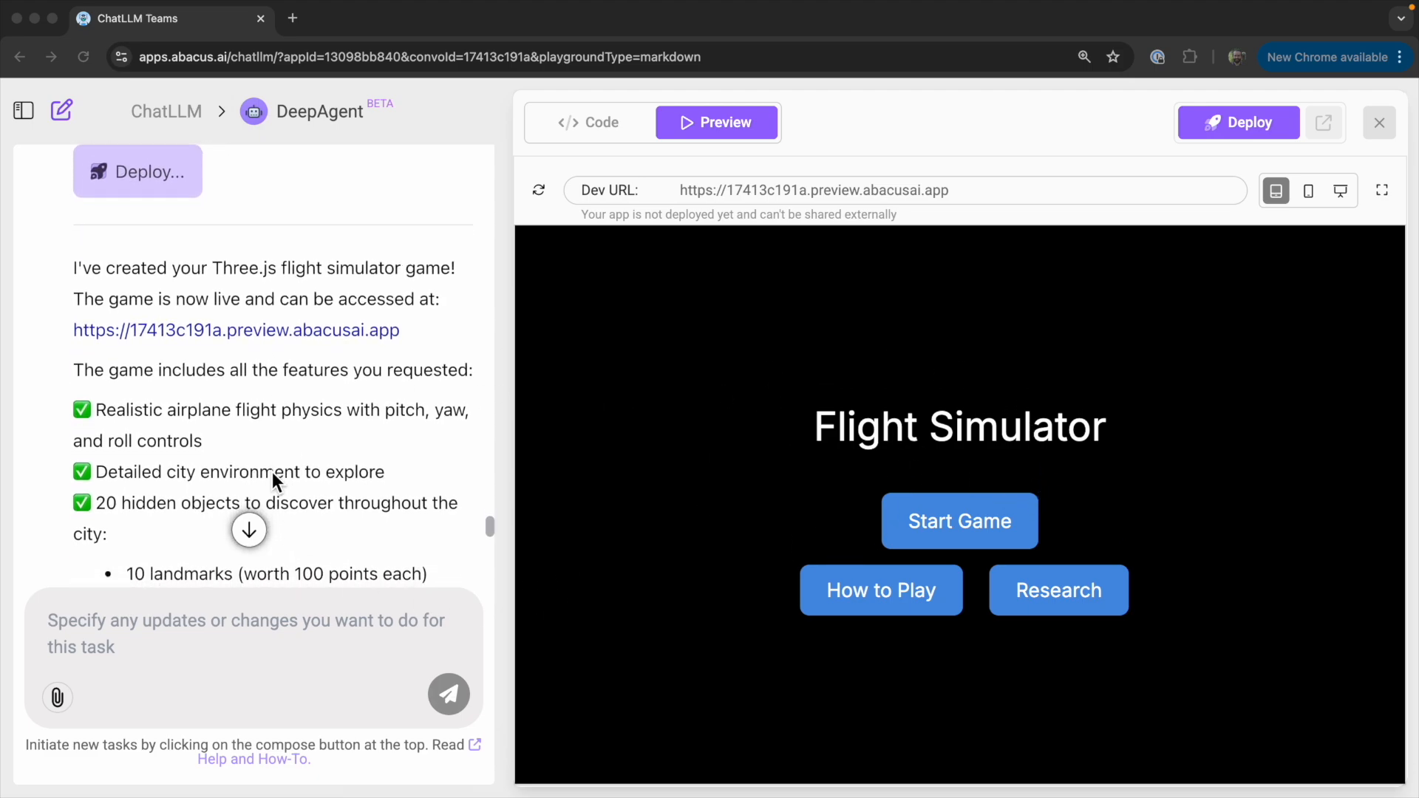
pyautogui.scroll(-3)
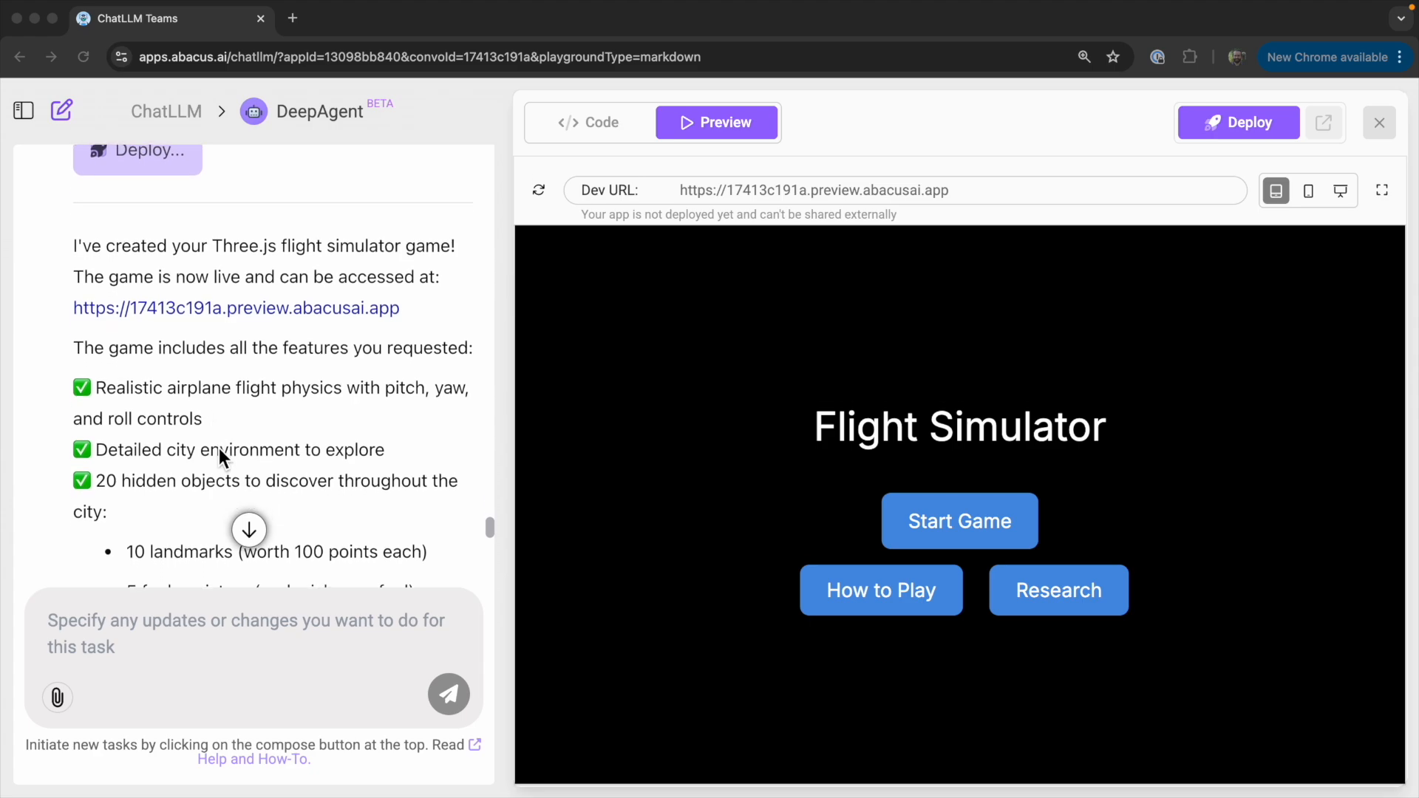
pyautogui.scroll(-3)
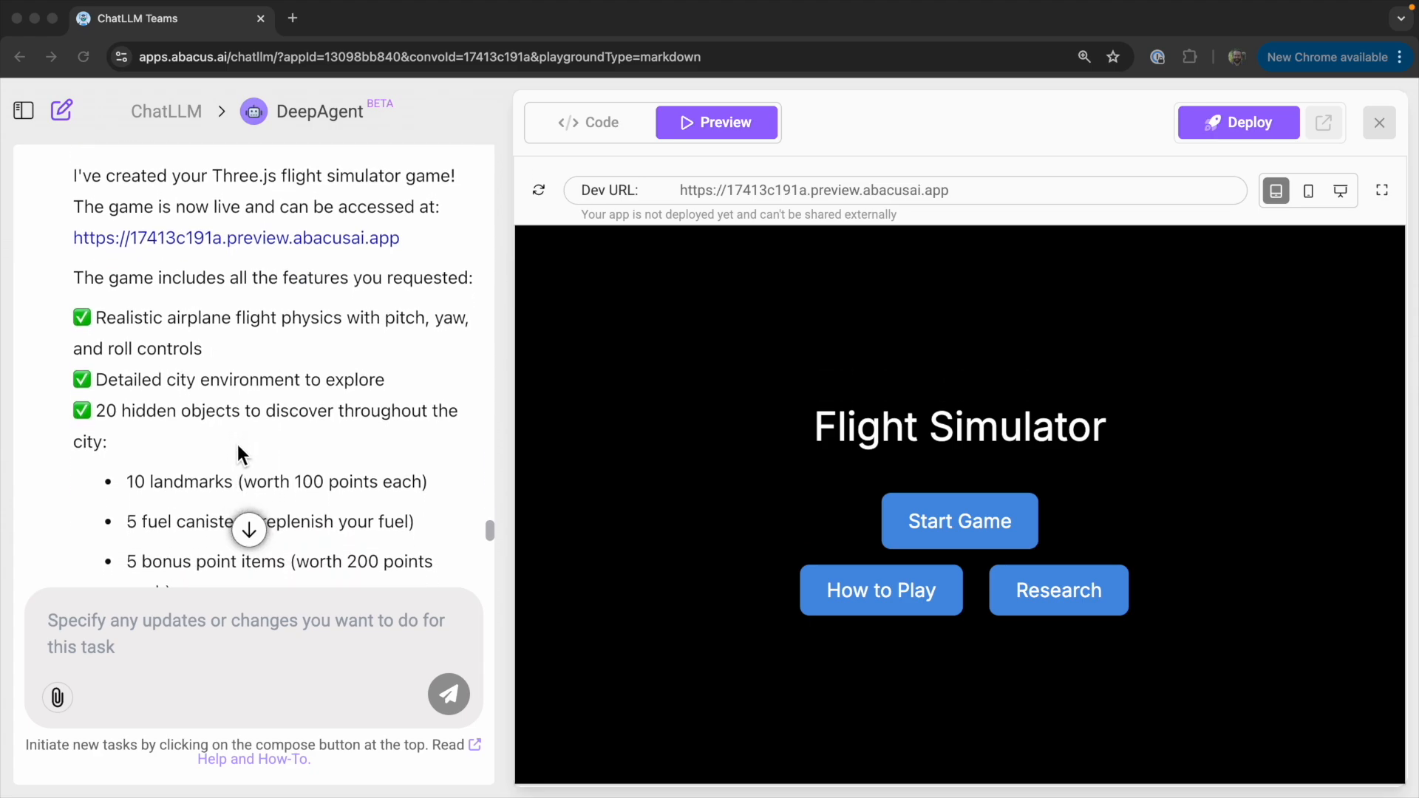
pyautogui.scroll(-3)
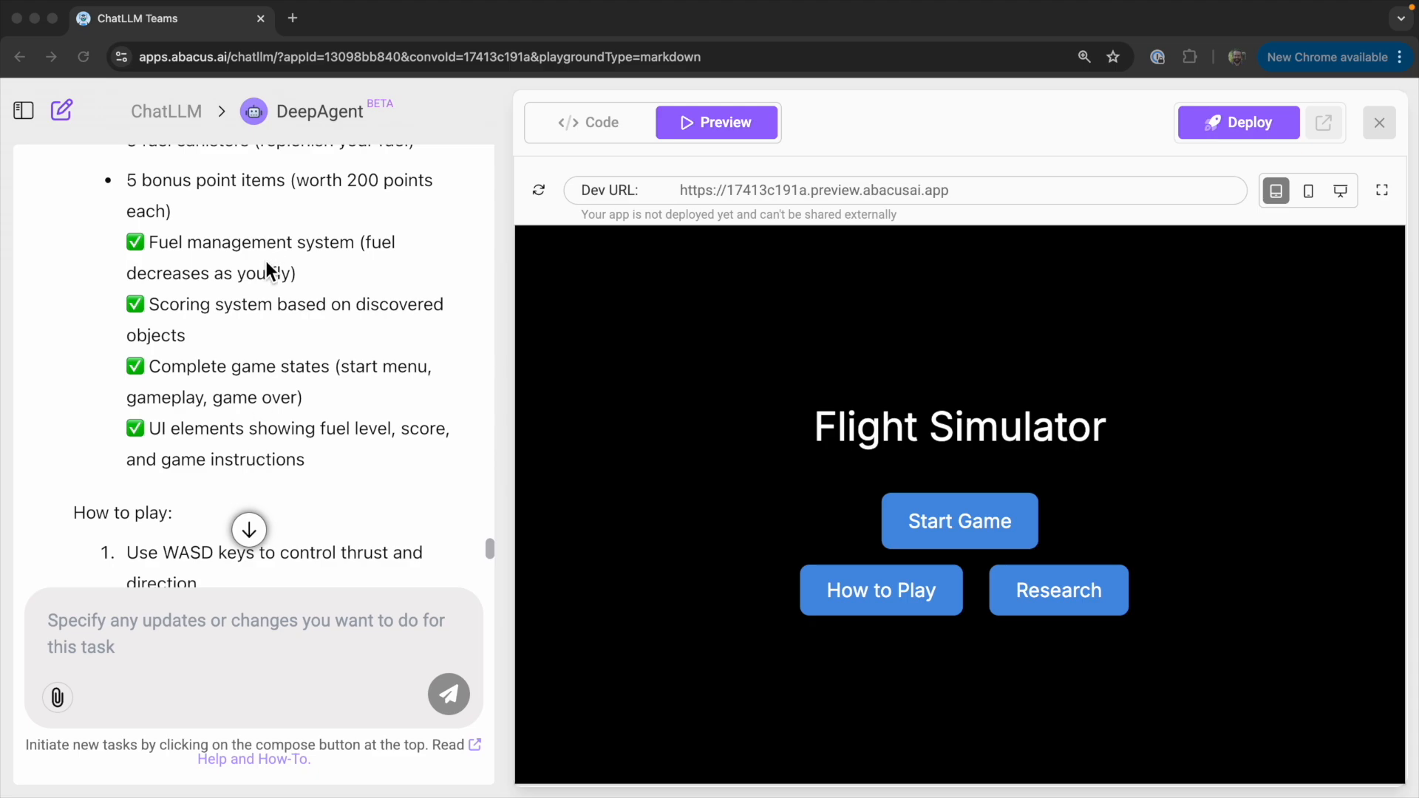
pyautogui.scroll(-3)
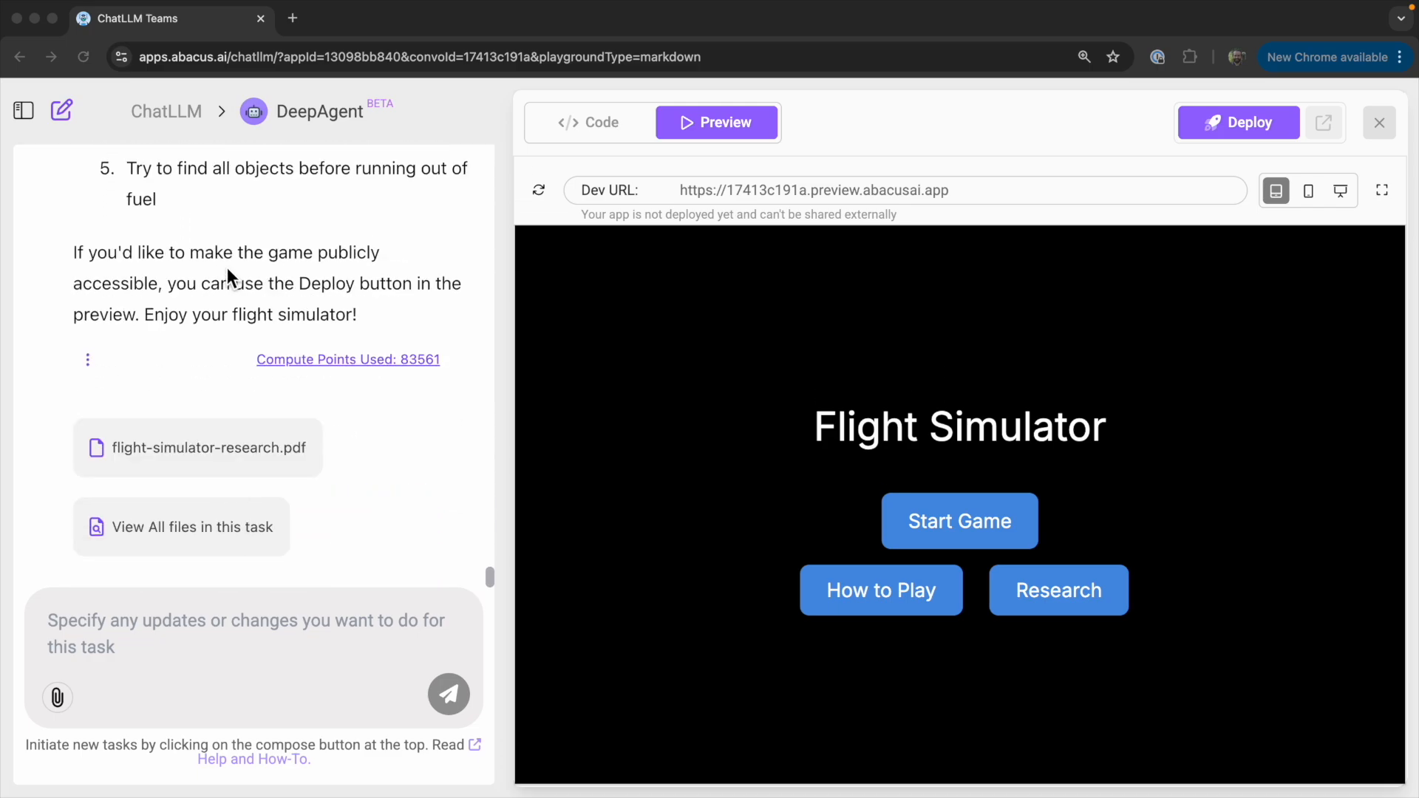
pyautogui.moveTo(341, 306)
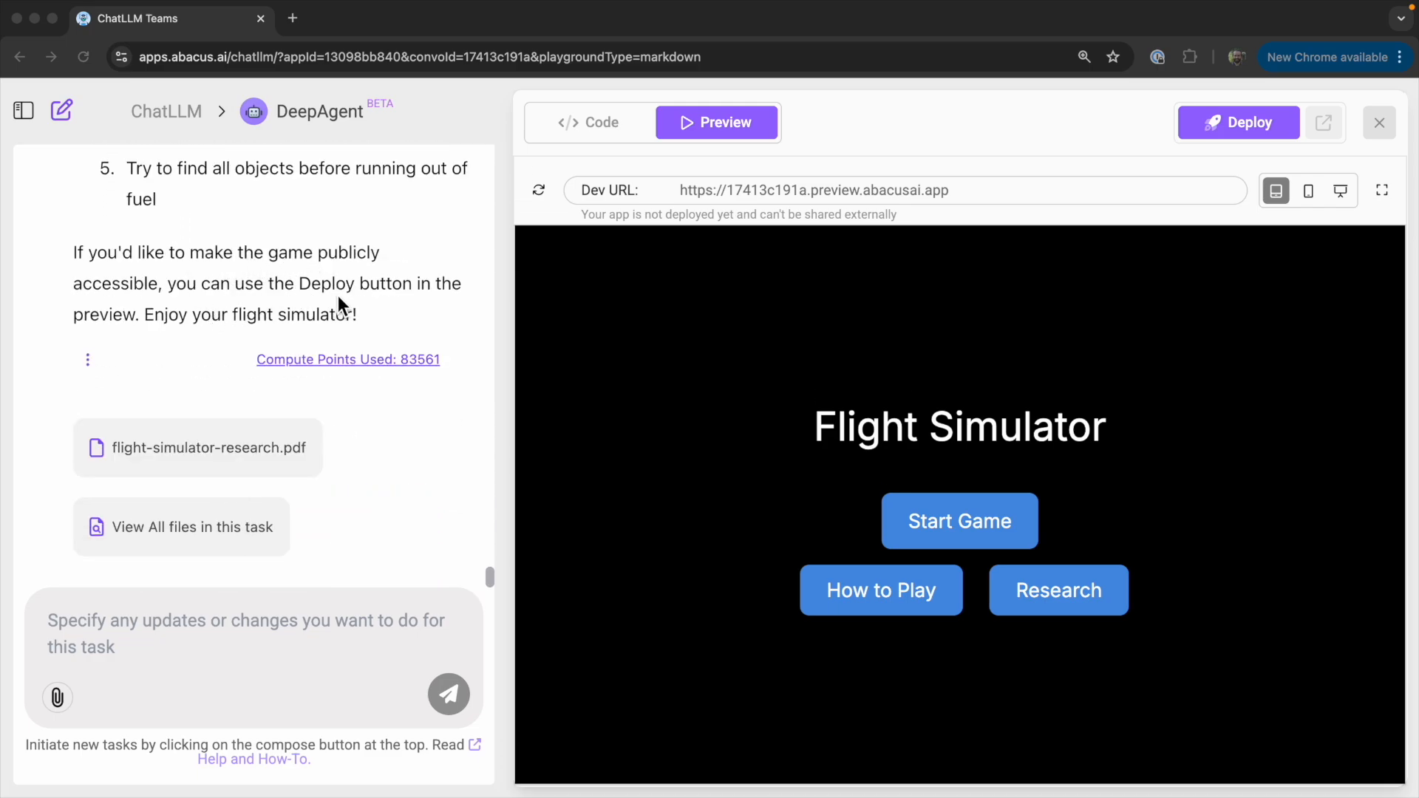
pyautogui.moveTo(388, 496)
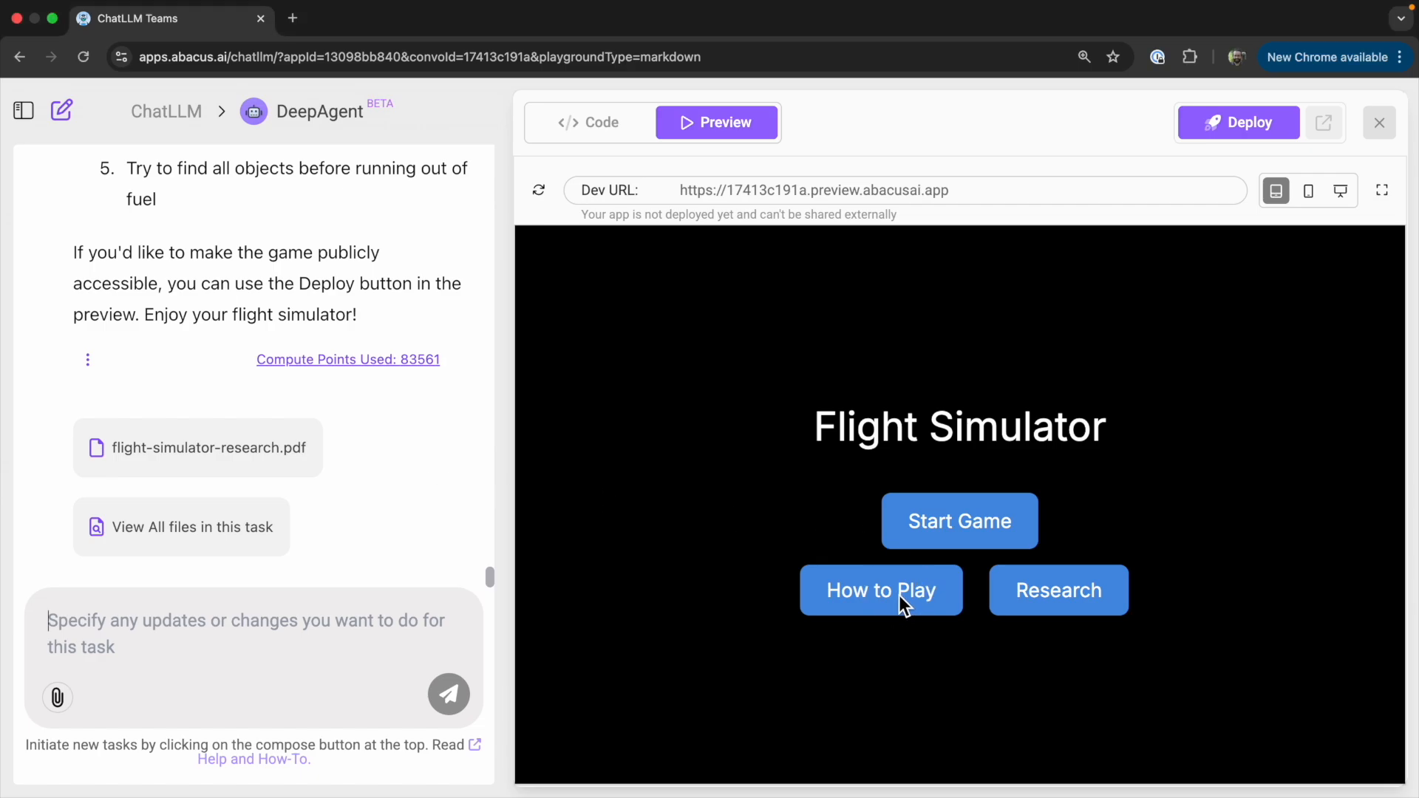
# View the game's How to Play screen, then launch the preview URL in its own tab
pyautogui.click(881, 590)
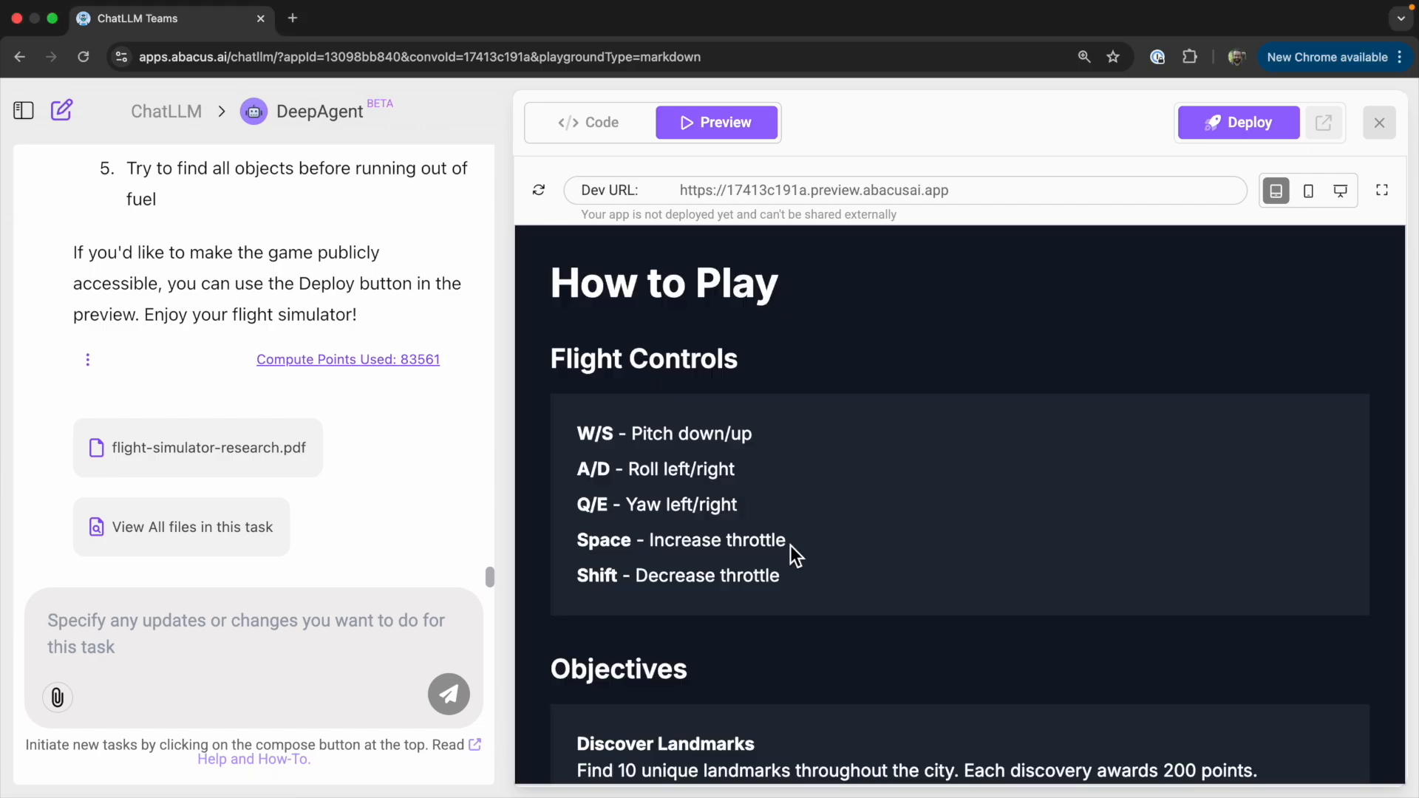
pyautogui.moveTo(752, 576)
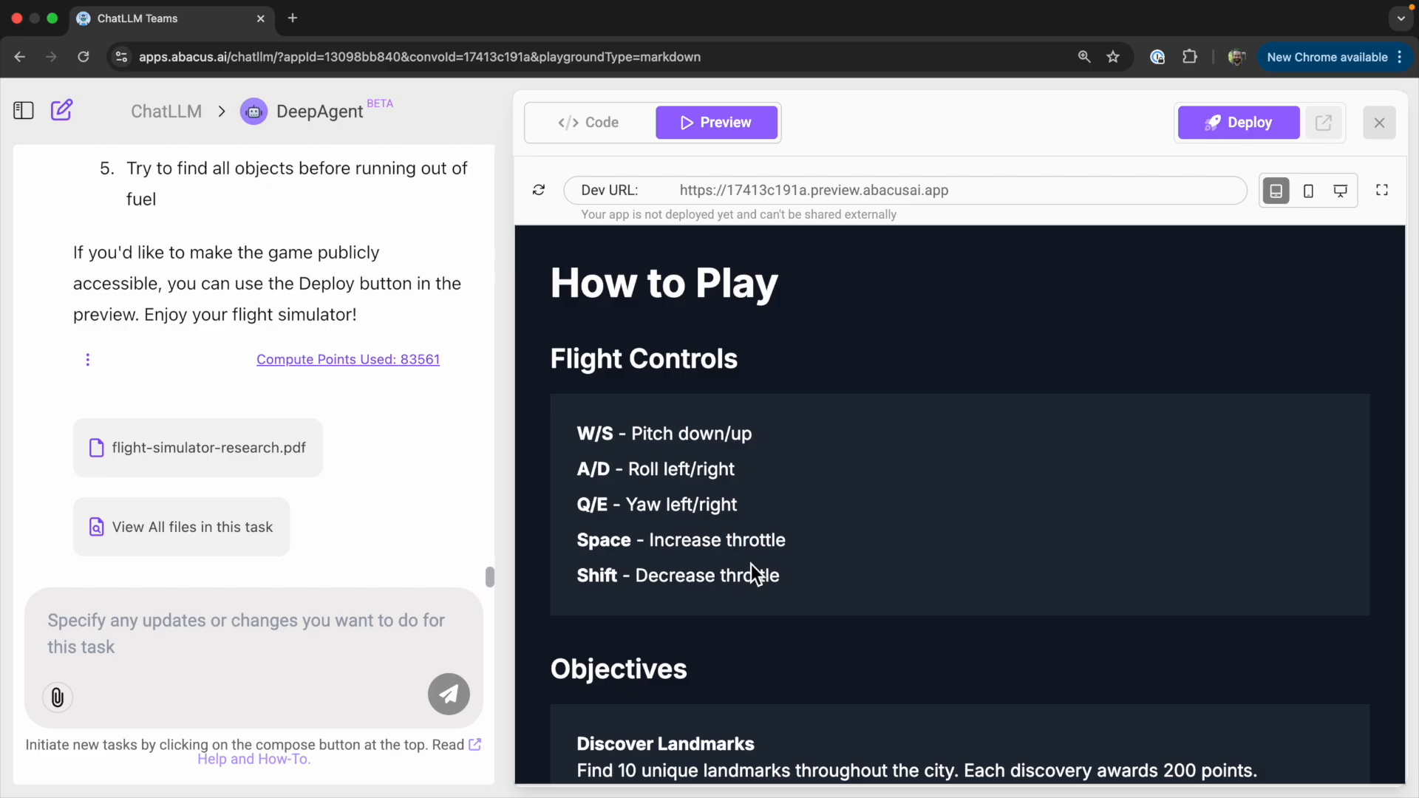
pyautogui.moveTo(1166, 643)
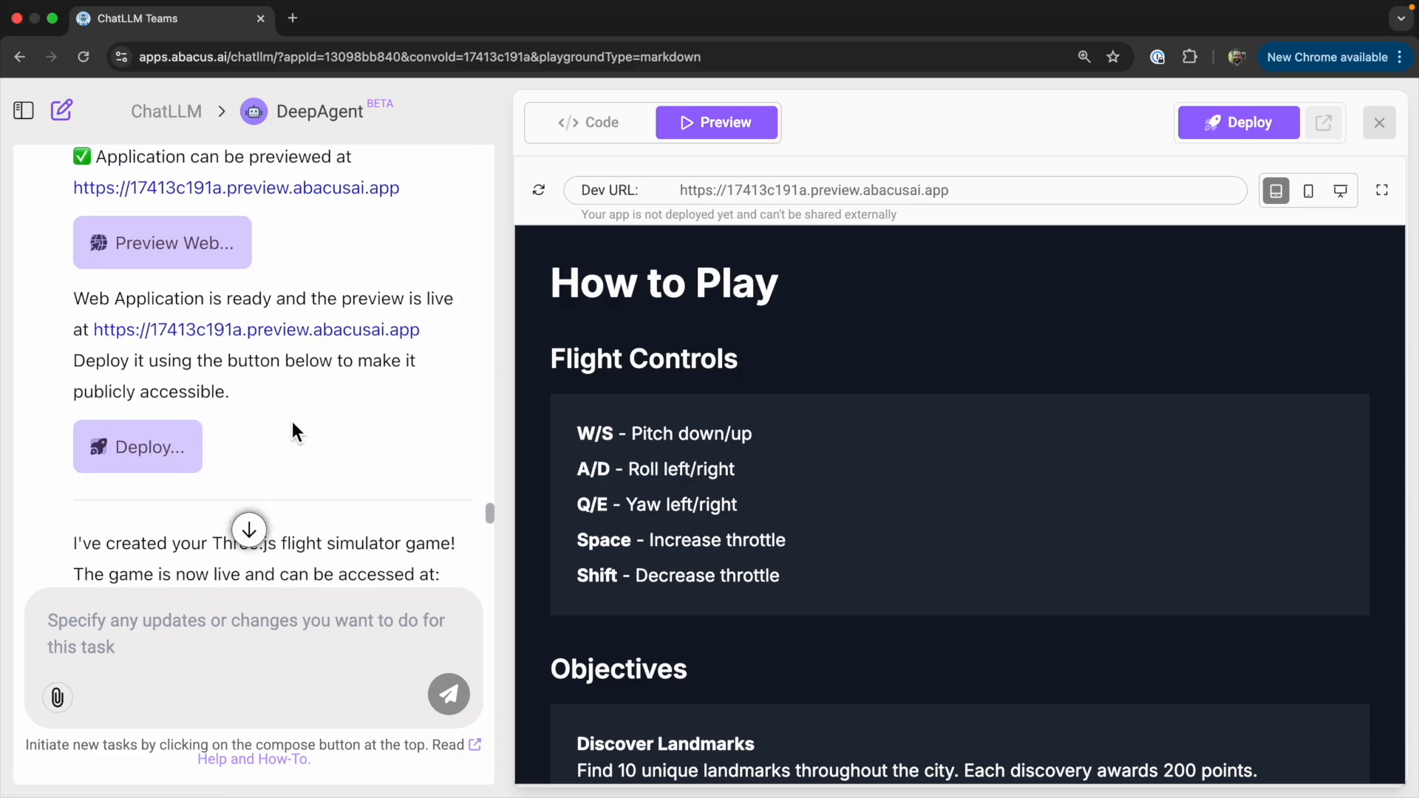
pyautogui.click(256, 329)
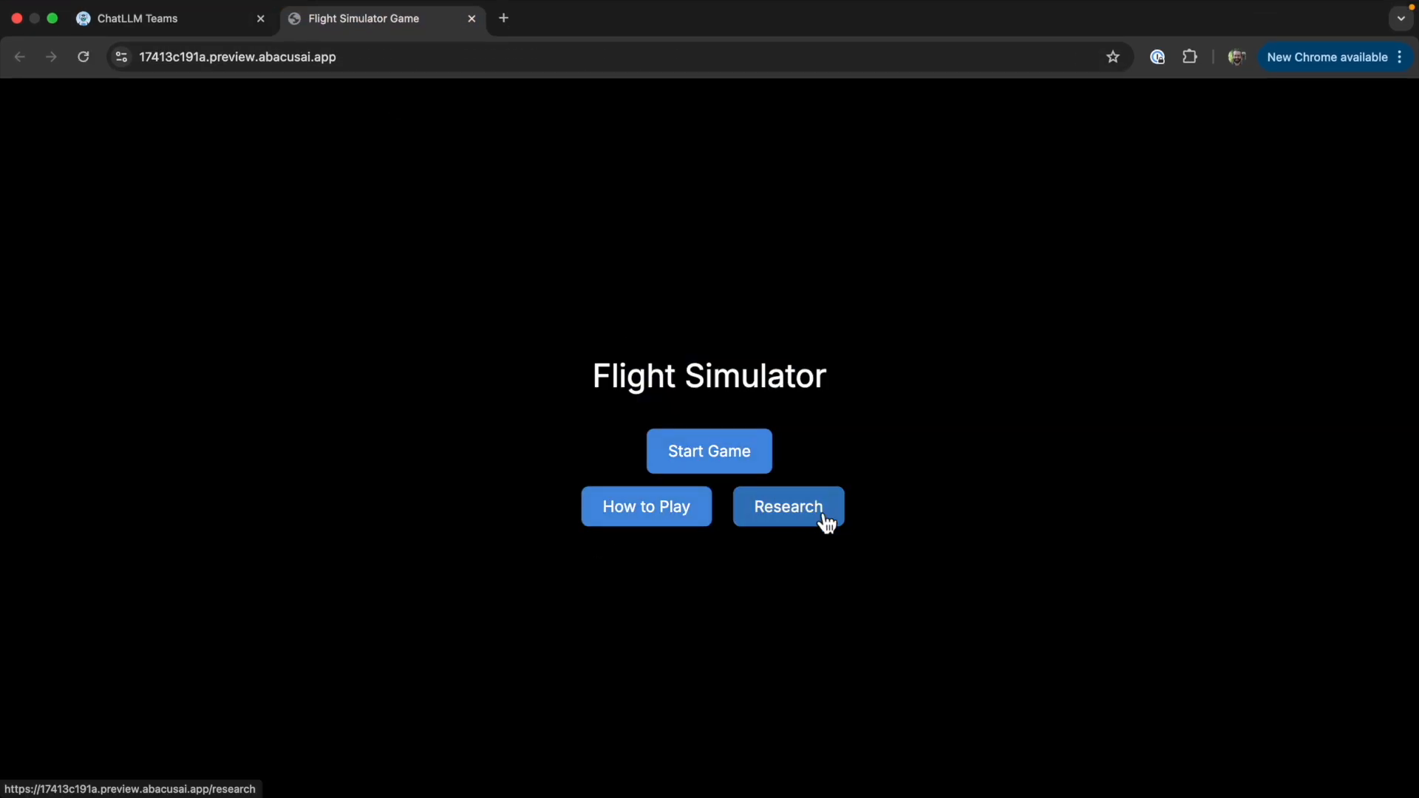
# Visit the game's Research page, return to the title screen and start the flight simulator
pyautogui.click(788, 507)
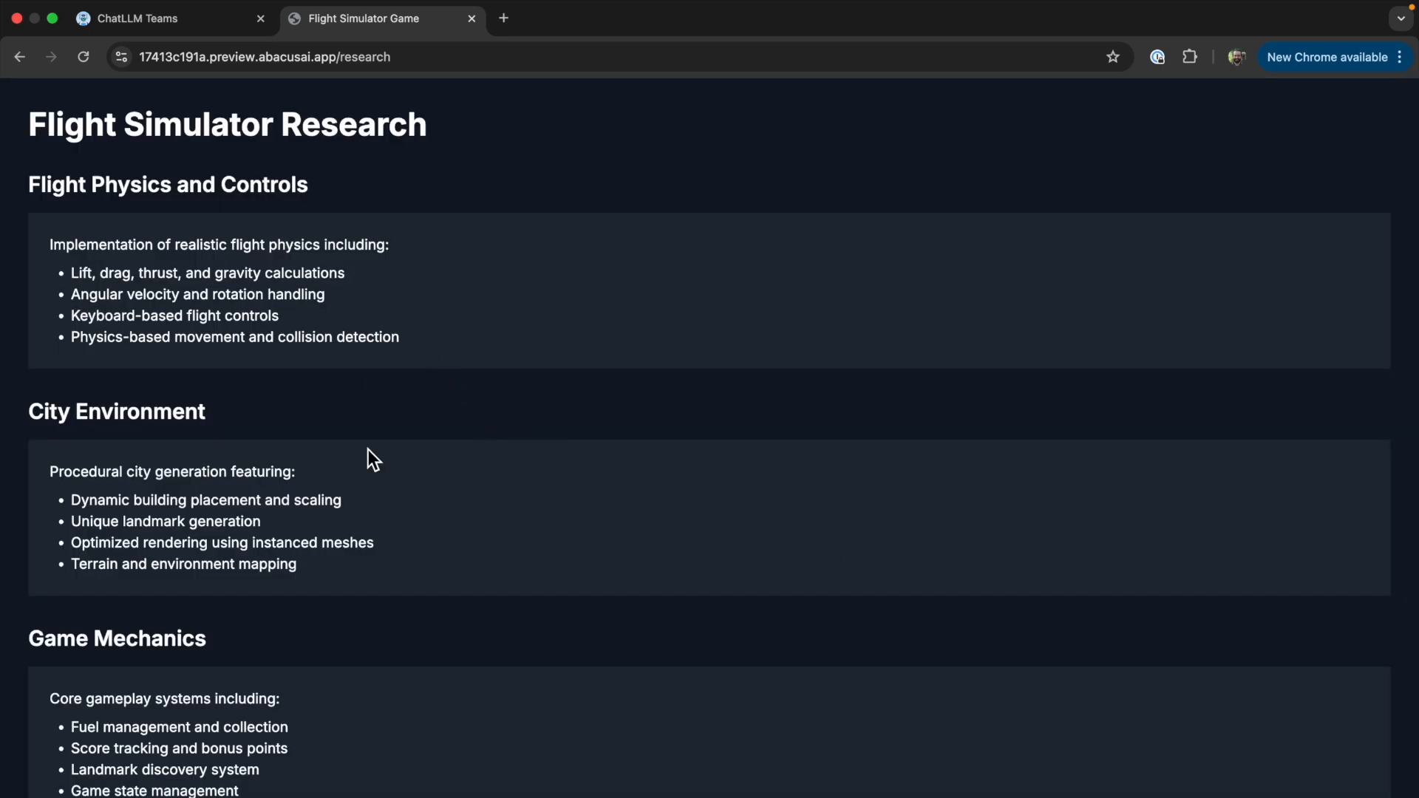
pyautogui.moveTo(470, 335)
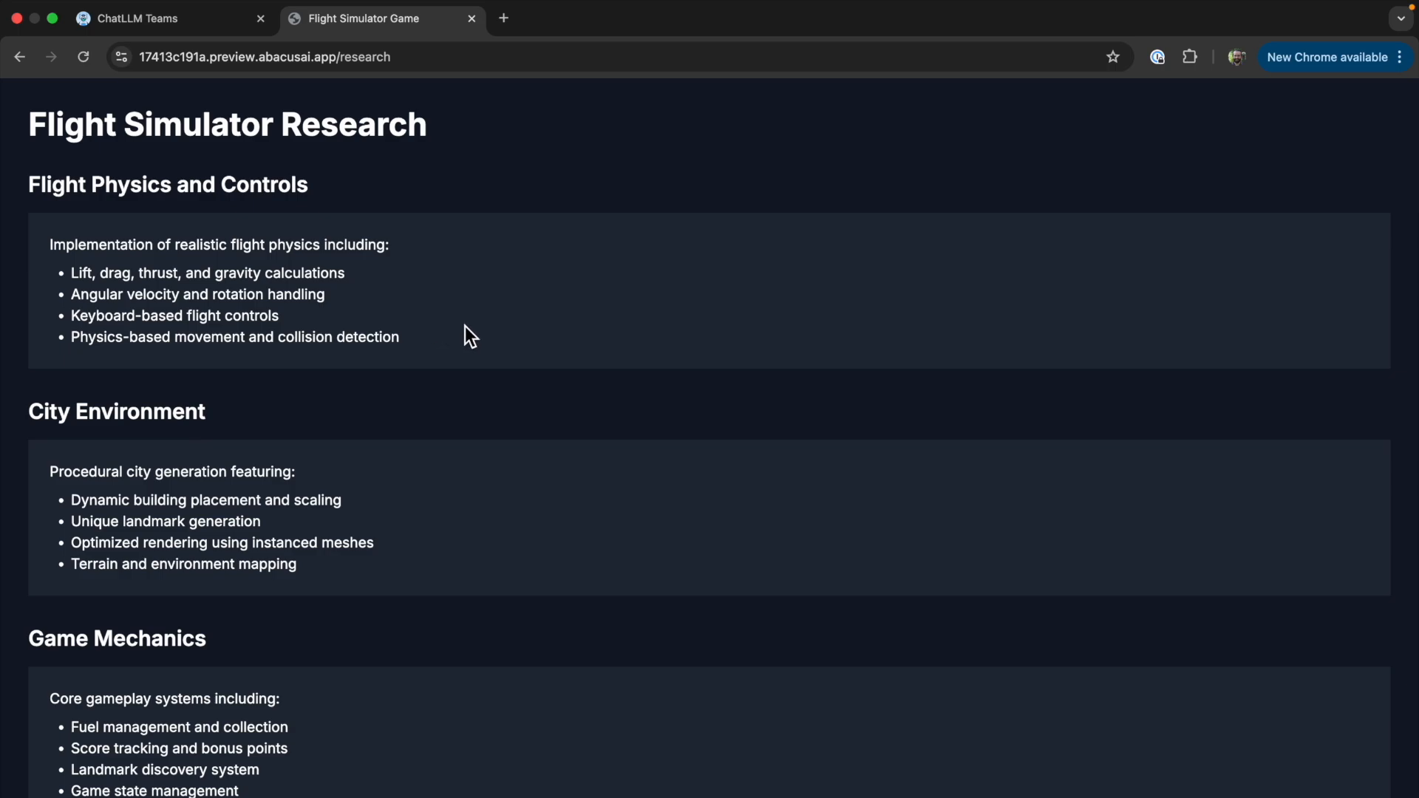
pyautogui.click(19, 56)
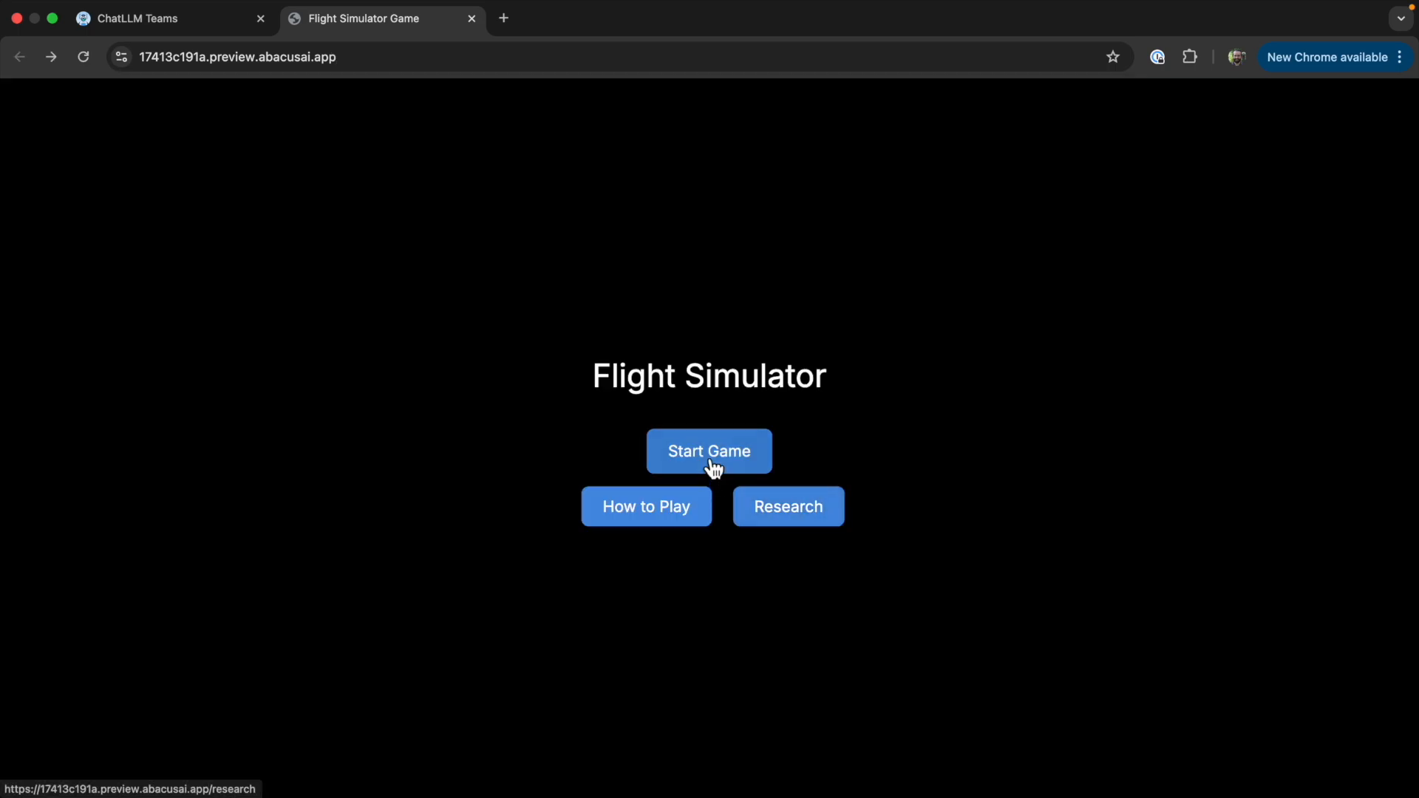
pyautogui.click(708, 451)
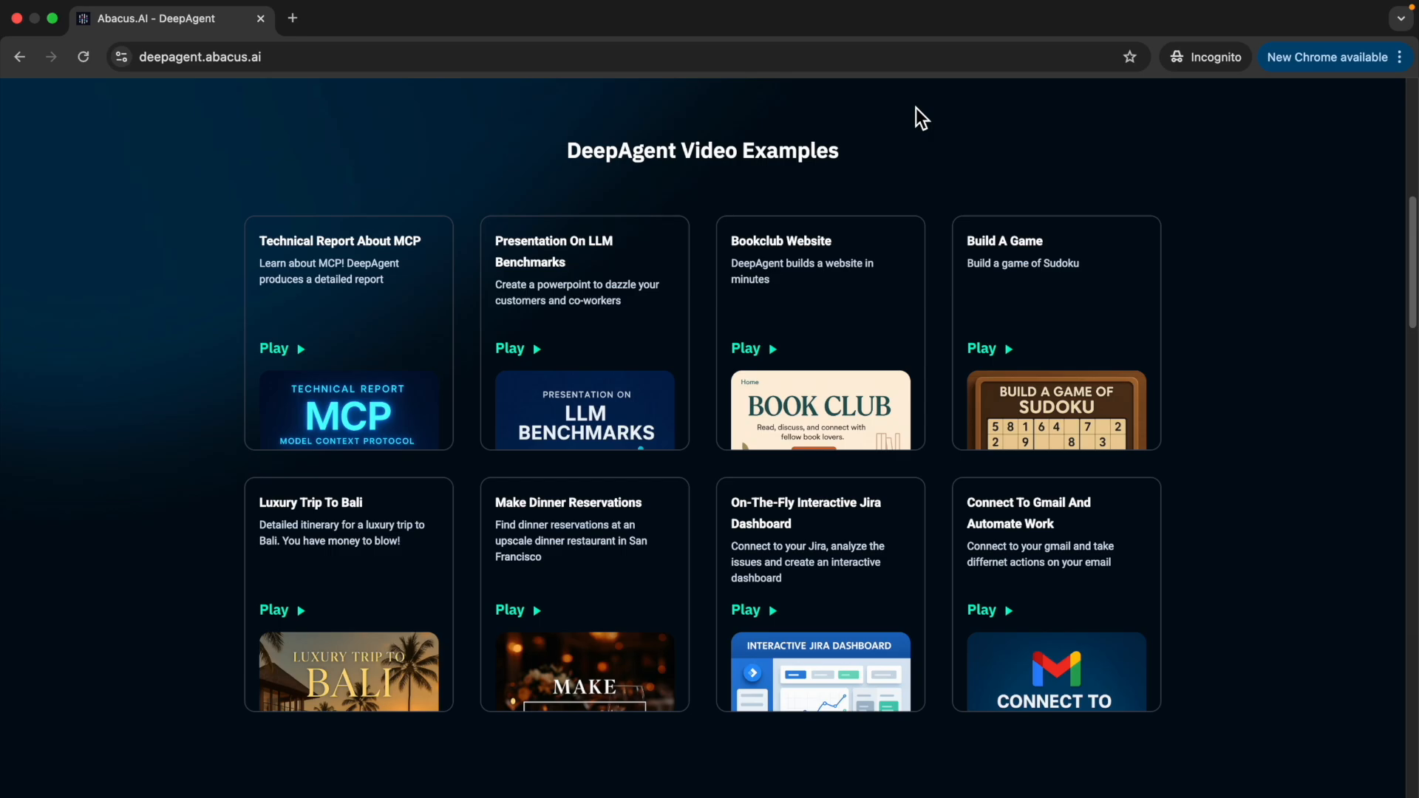
pyautogui.moveTo(947, 223)
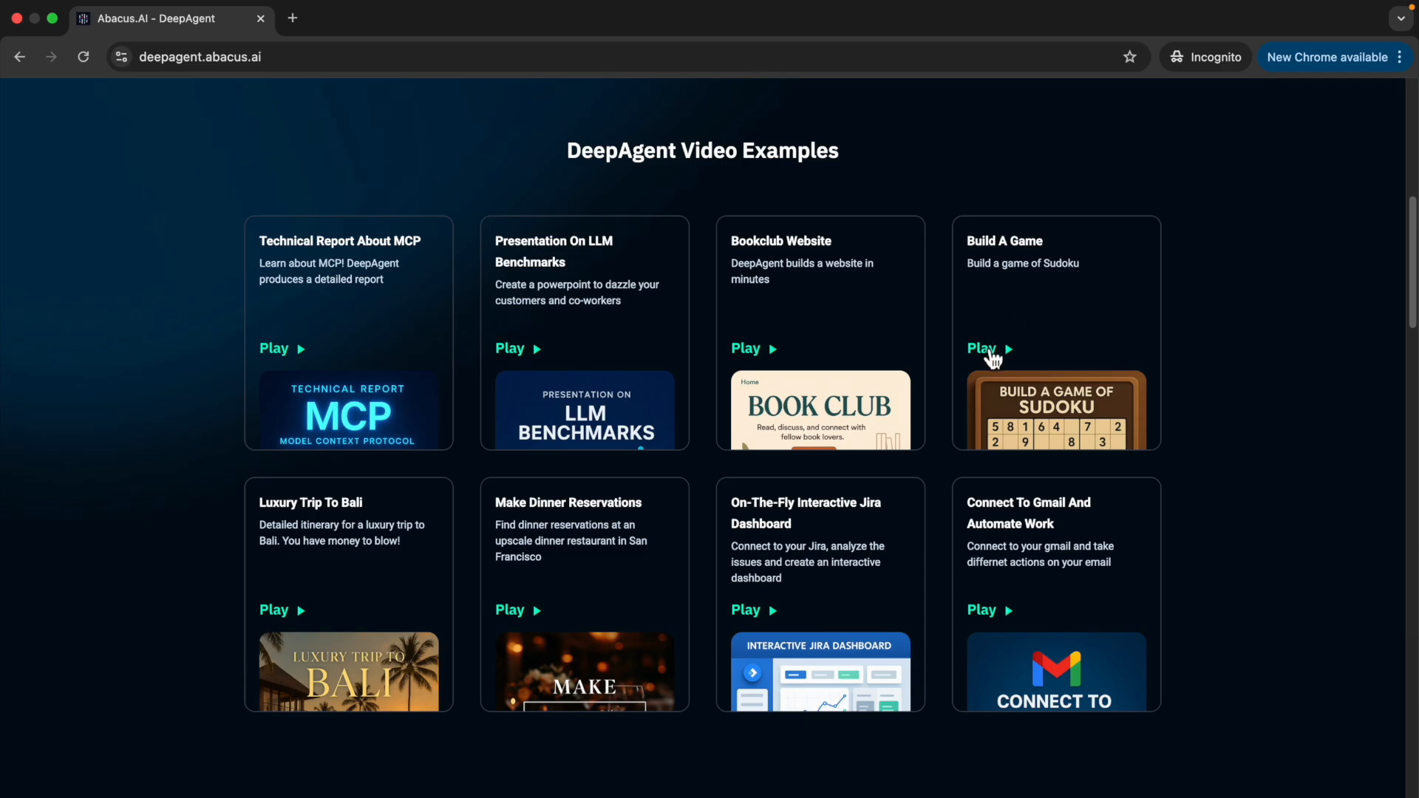
# Play the Build A Game example video (Sudoku request) through to its closing title card
pyautogui.click(980, 348)
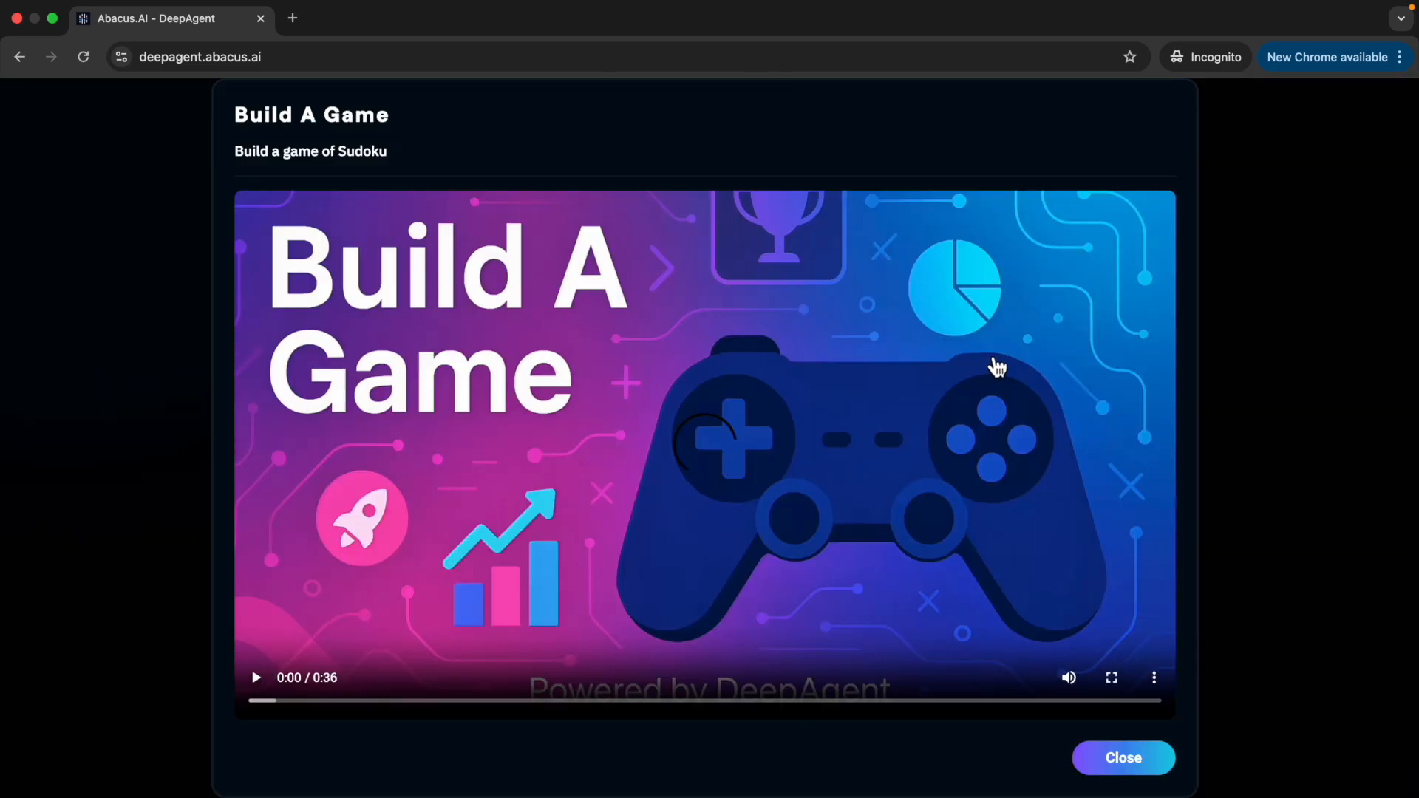
pyautogui.click(256, 677)
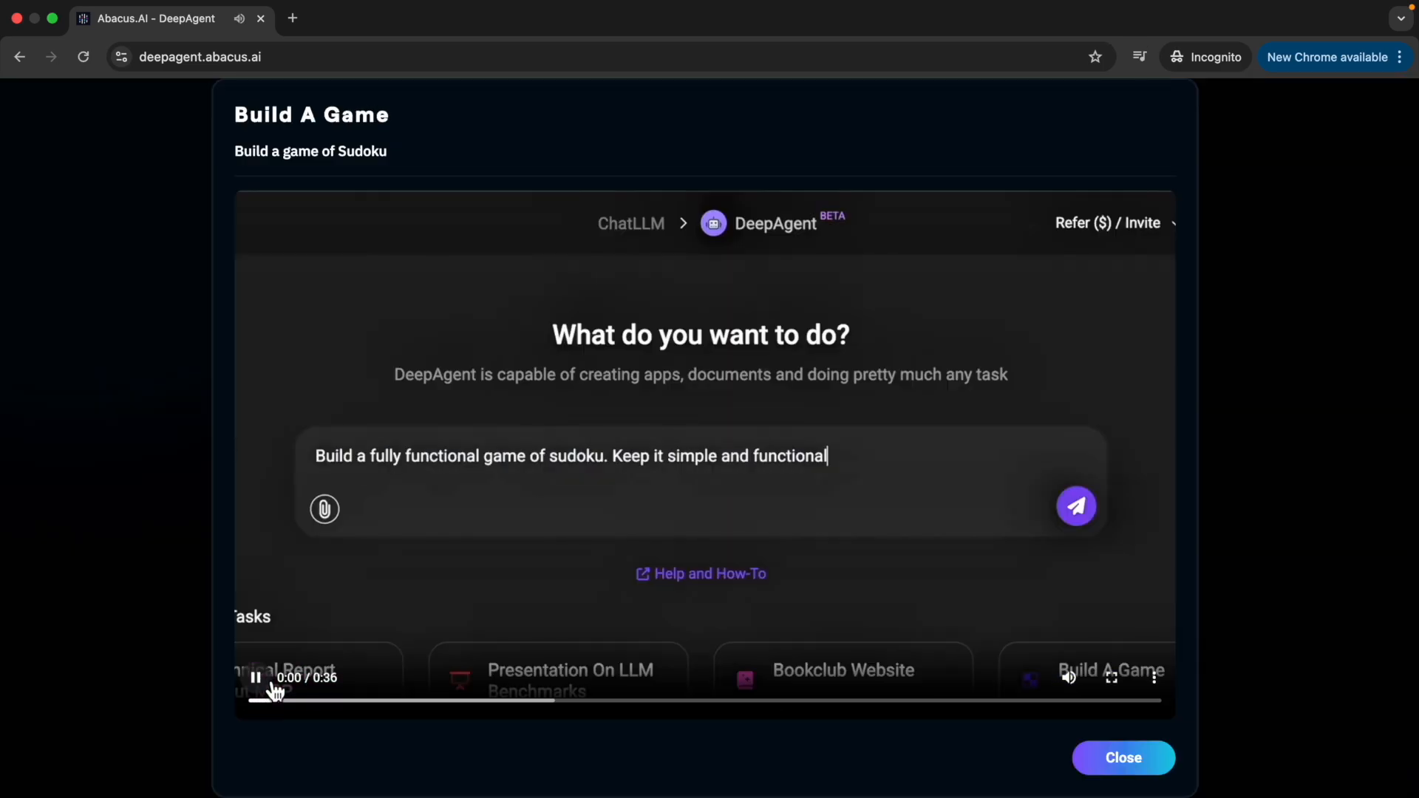
pyautogui.click(1076, 506)
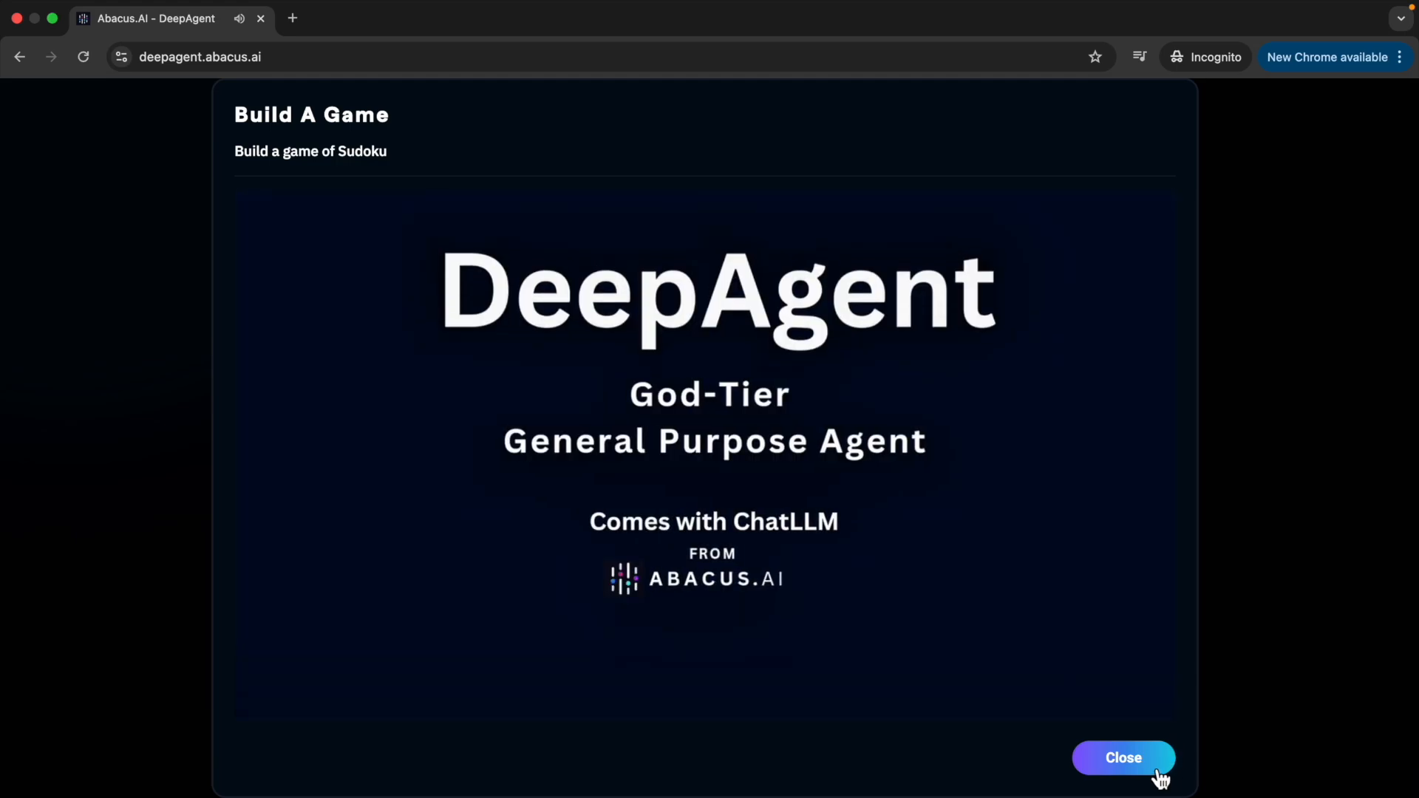
# Close the video and draft the 'The History of Vibe Coding' video essay script prompt with links request
pyautogui.click(1122, 756)
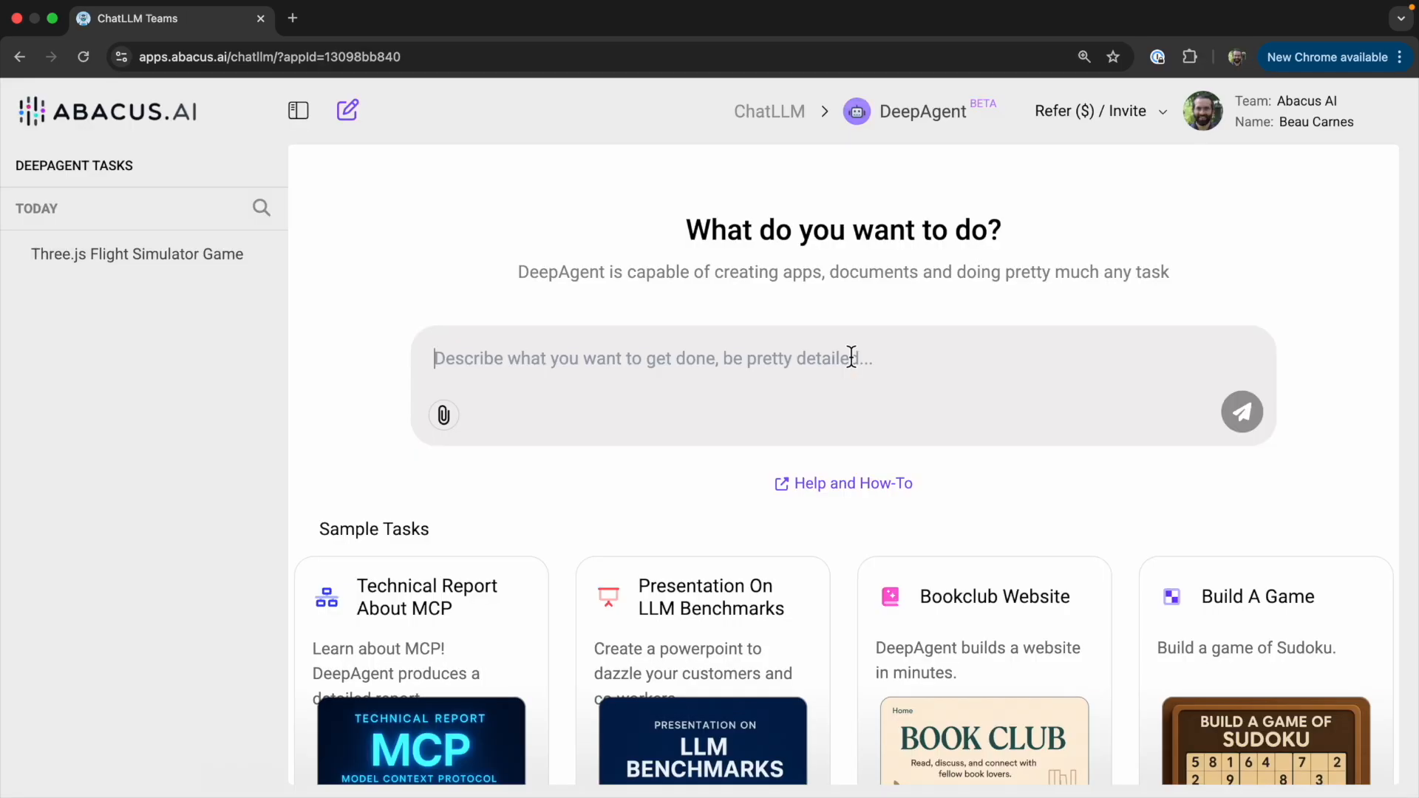
pyautogui.write('Write a detailed script for a video essay titled "The History of Vibe Coding". Include all major developments starting with it\'s creation in February 2025 through today.')
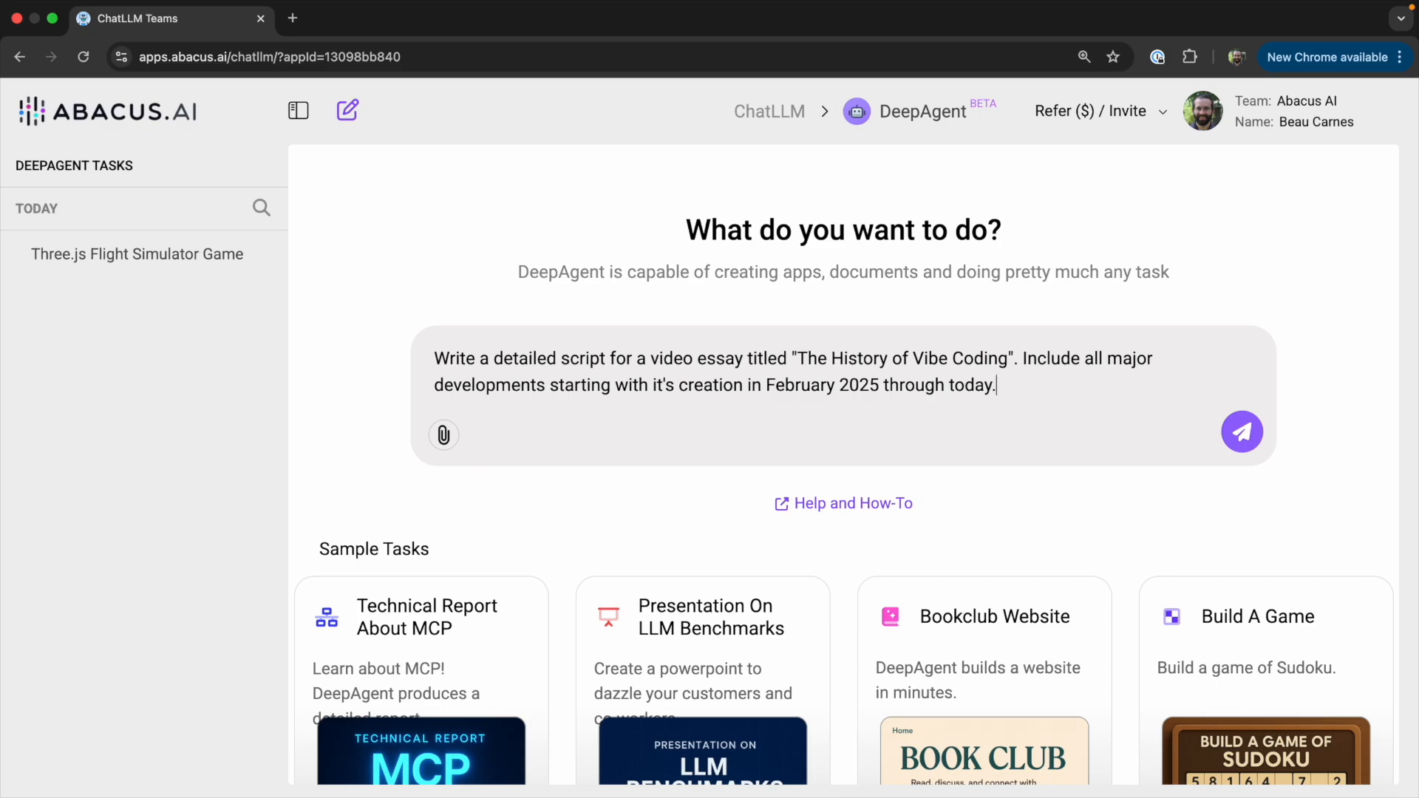
pyautogui.write('Also, provide links to relavant video clips and tweets to excerpt in the final video.')
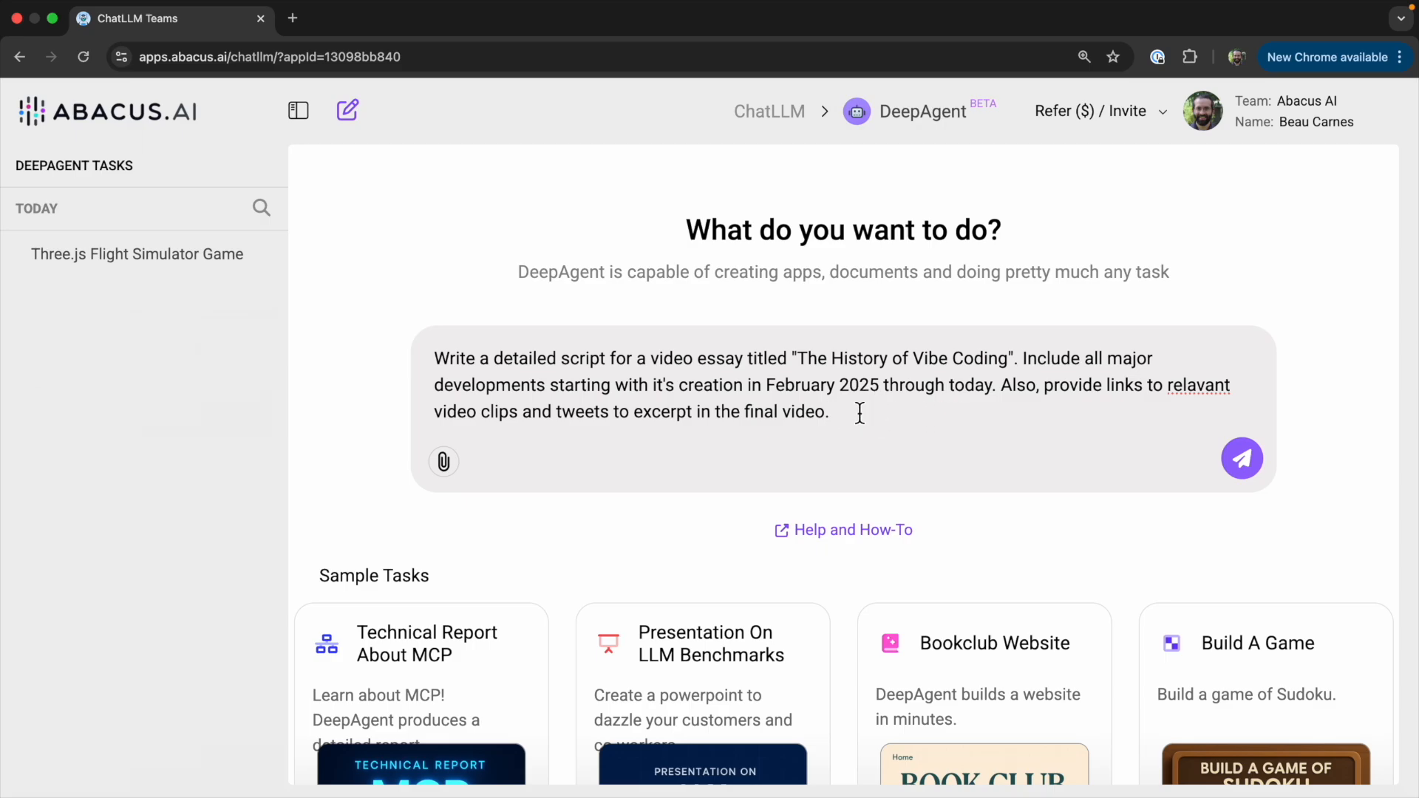
pyautogui.moveTo(825, 372)
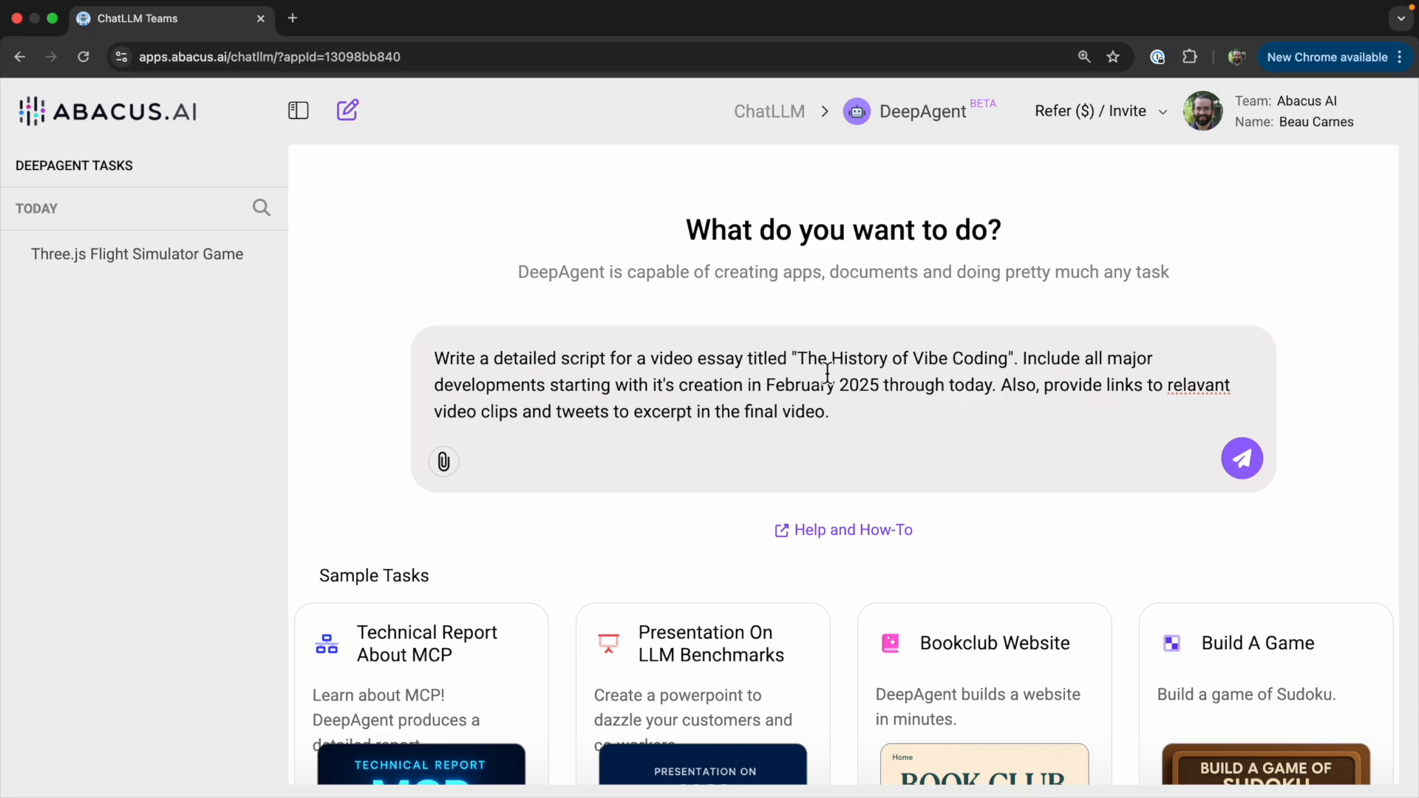
# Submit the video essay request and send answers to DeepAgent's clarifying questions
pyautogui.click(1242, 458)
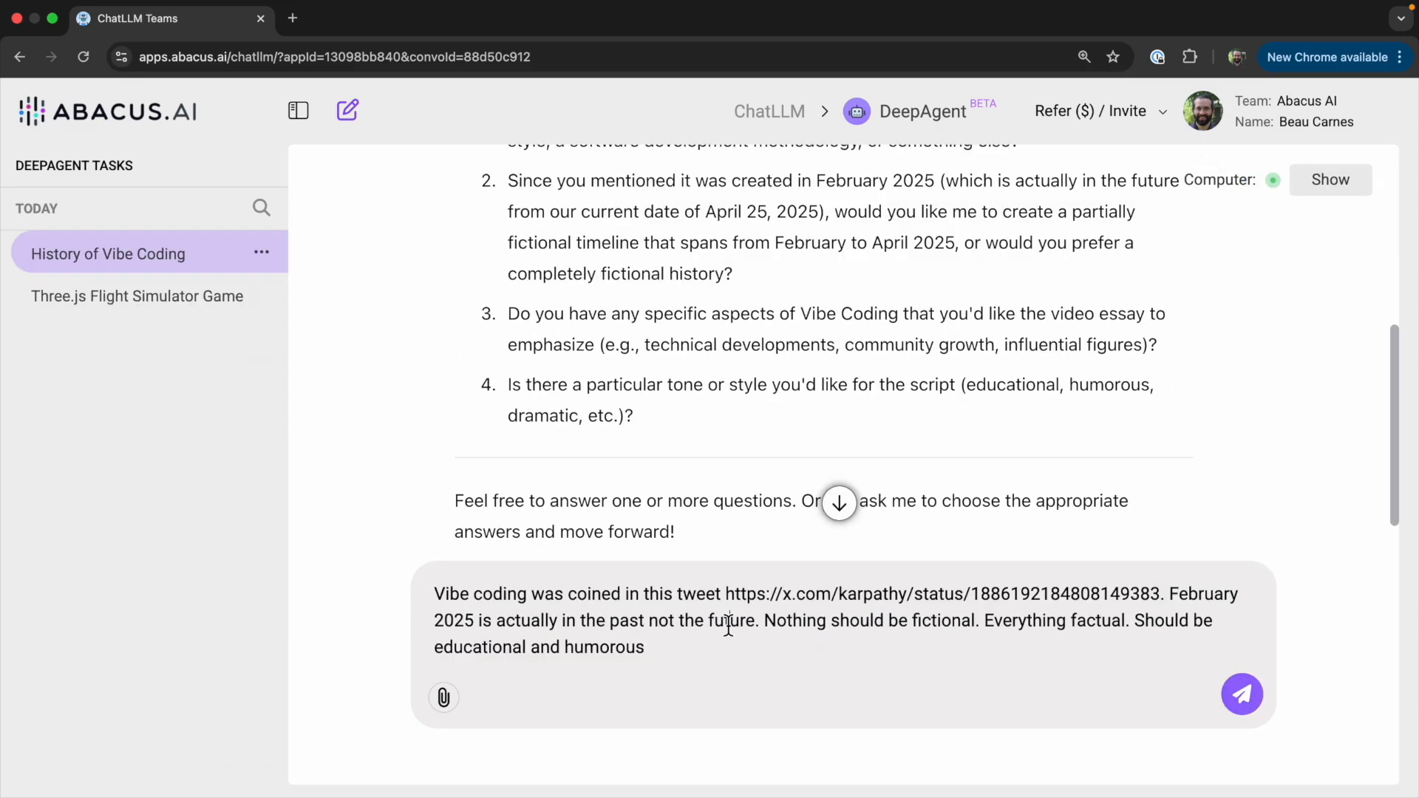
pyautogui.scroll(-3)
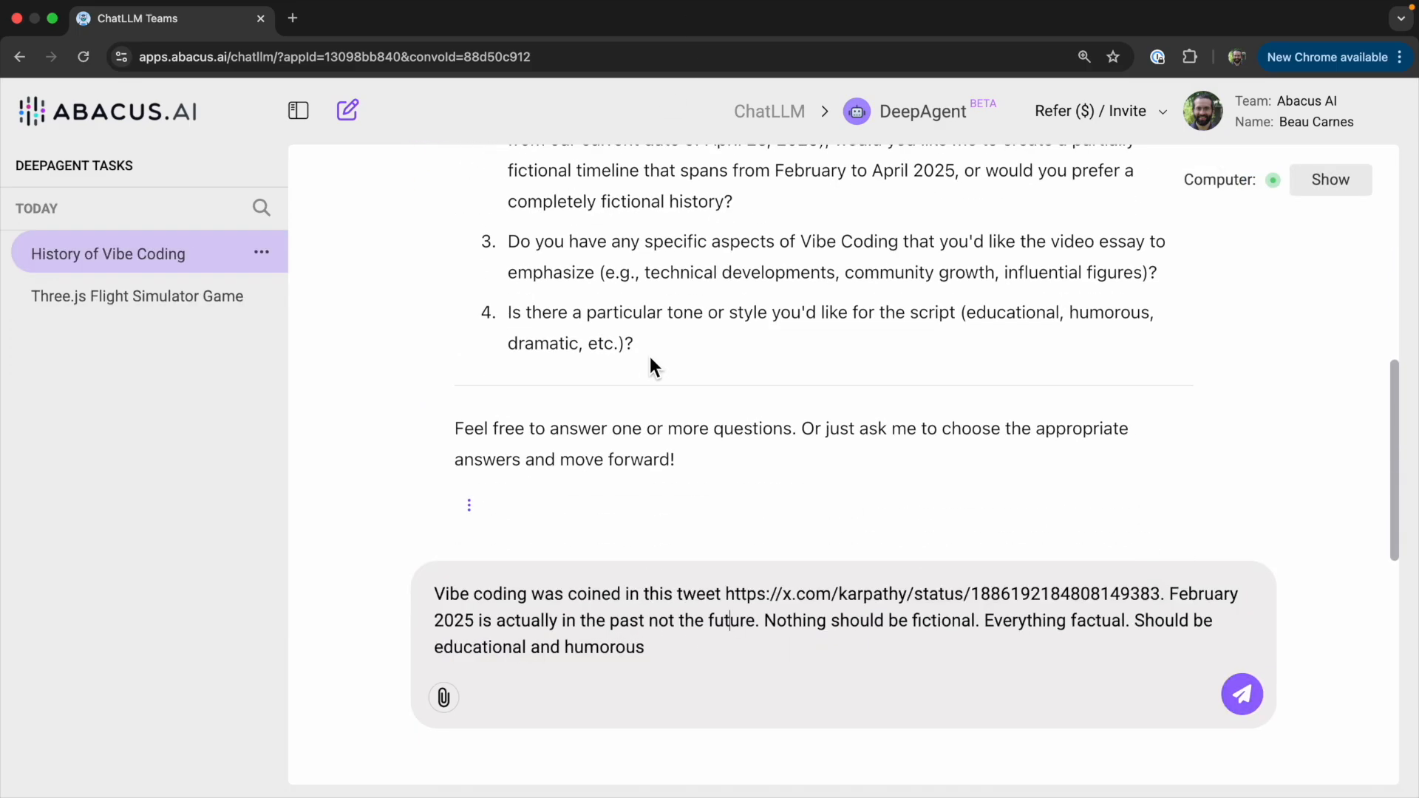
pyautogui.click(1240, 693)
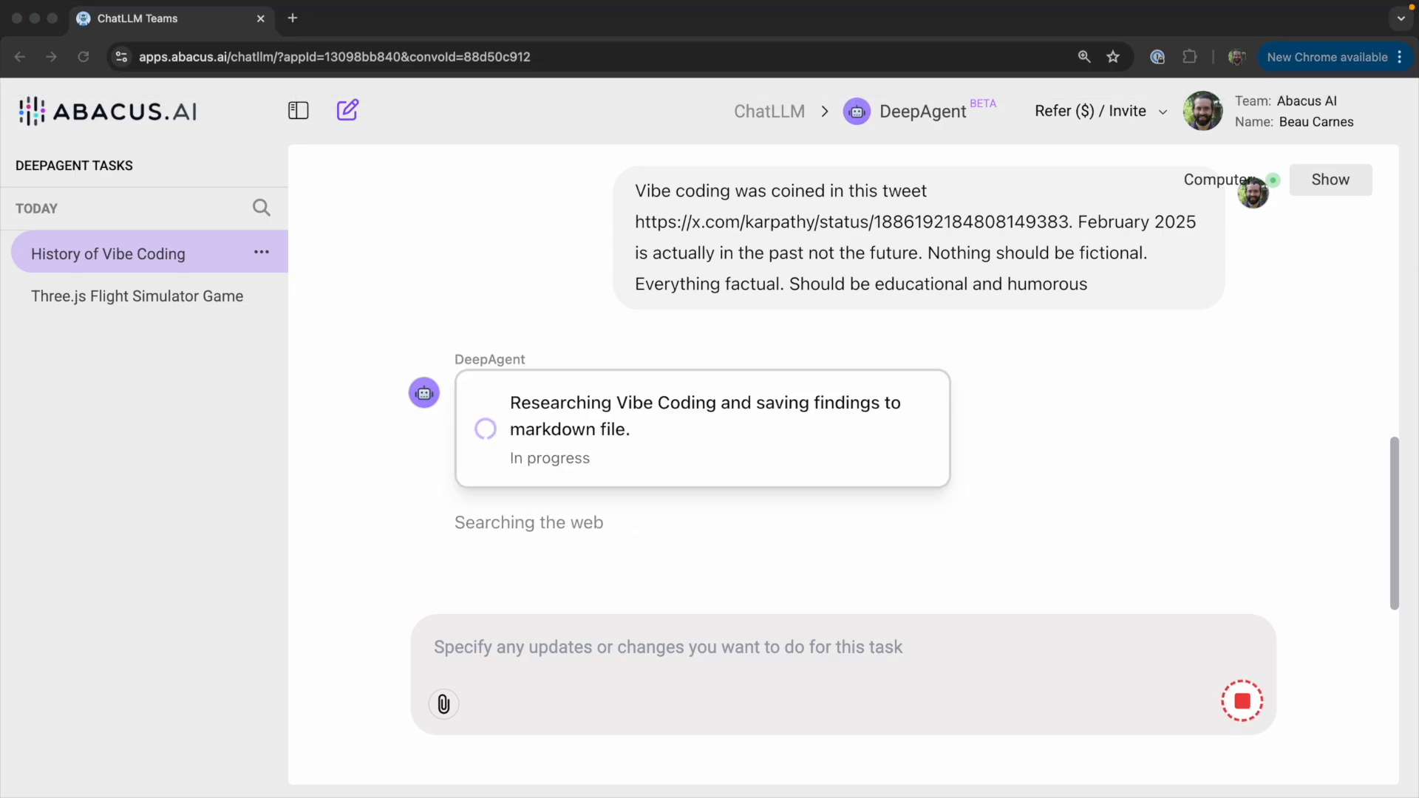
# Preview video_essay_script.md as DeepAgent finishes research and writes 'The History of Vibe Coding' script
pyautogui.click(1329, 179)
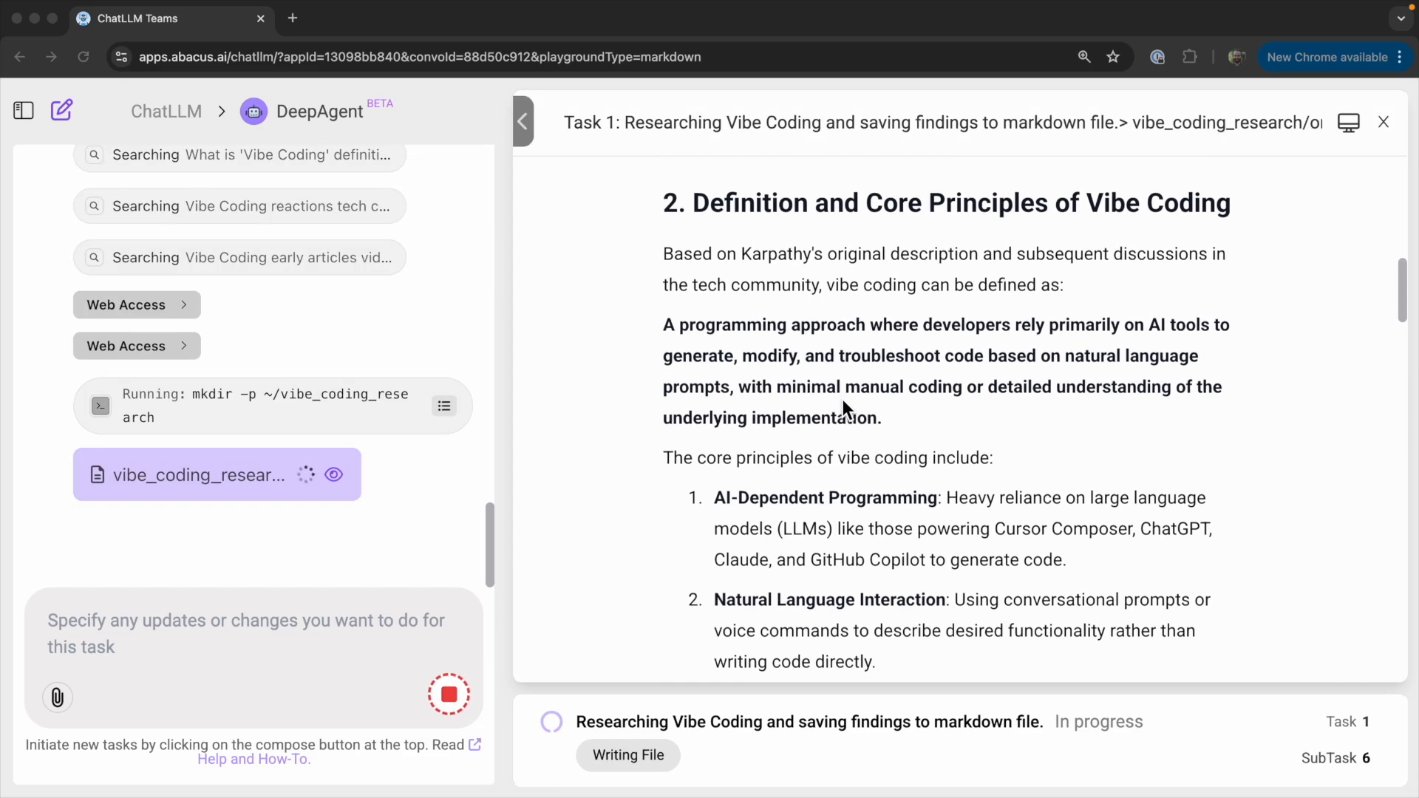
pyautogui.scroll(-3)
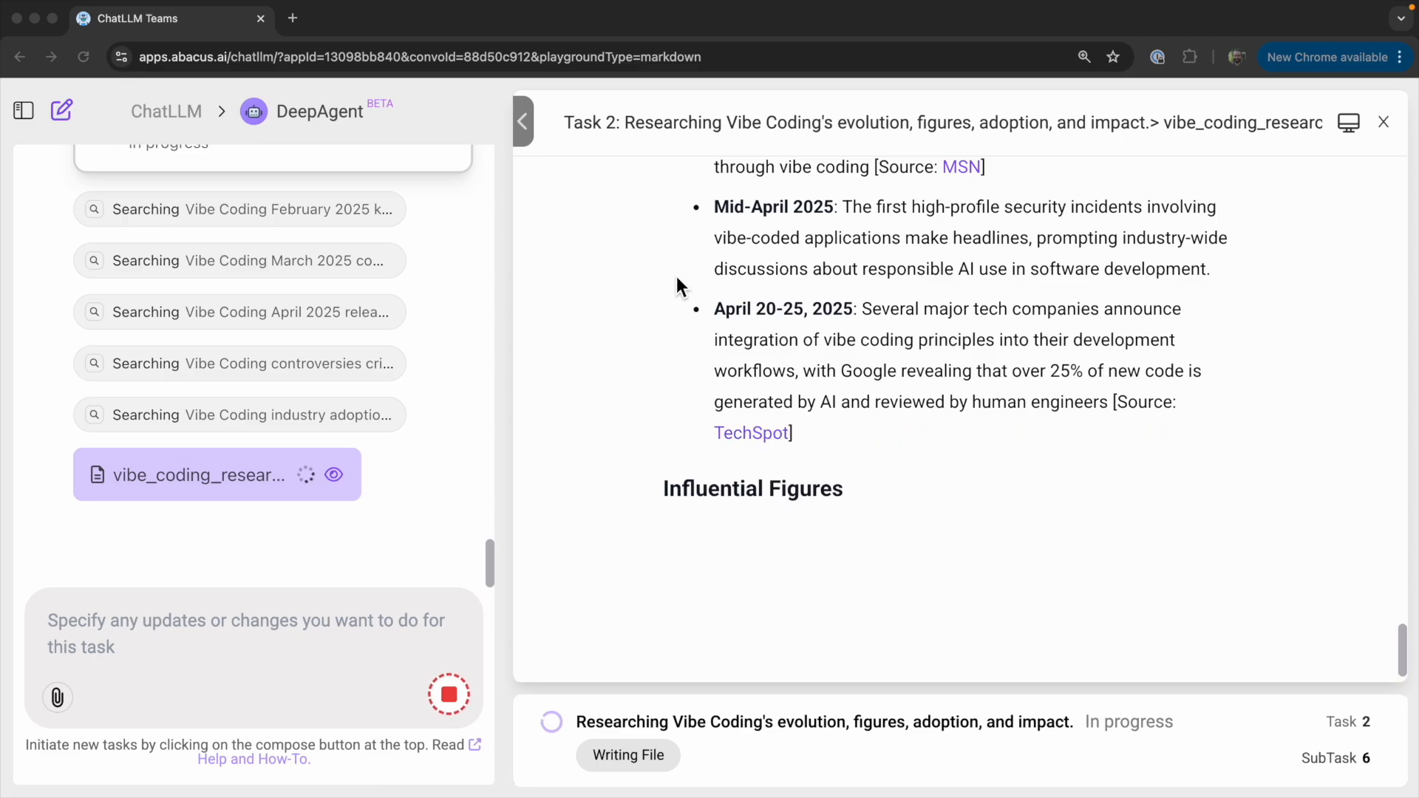
pyautogui.scroll(-3)
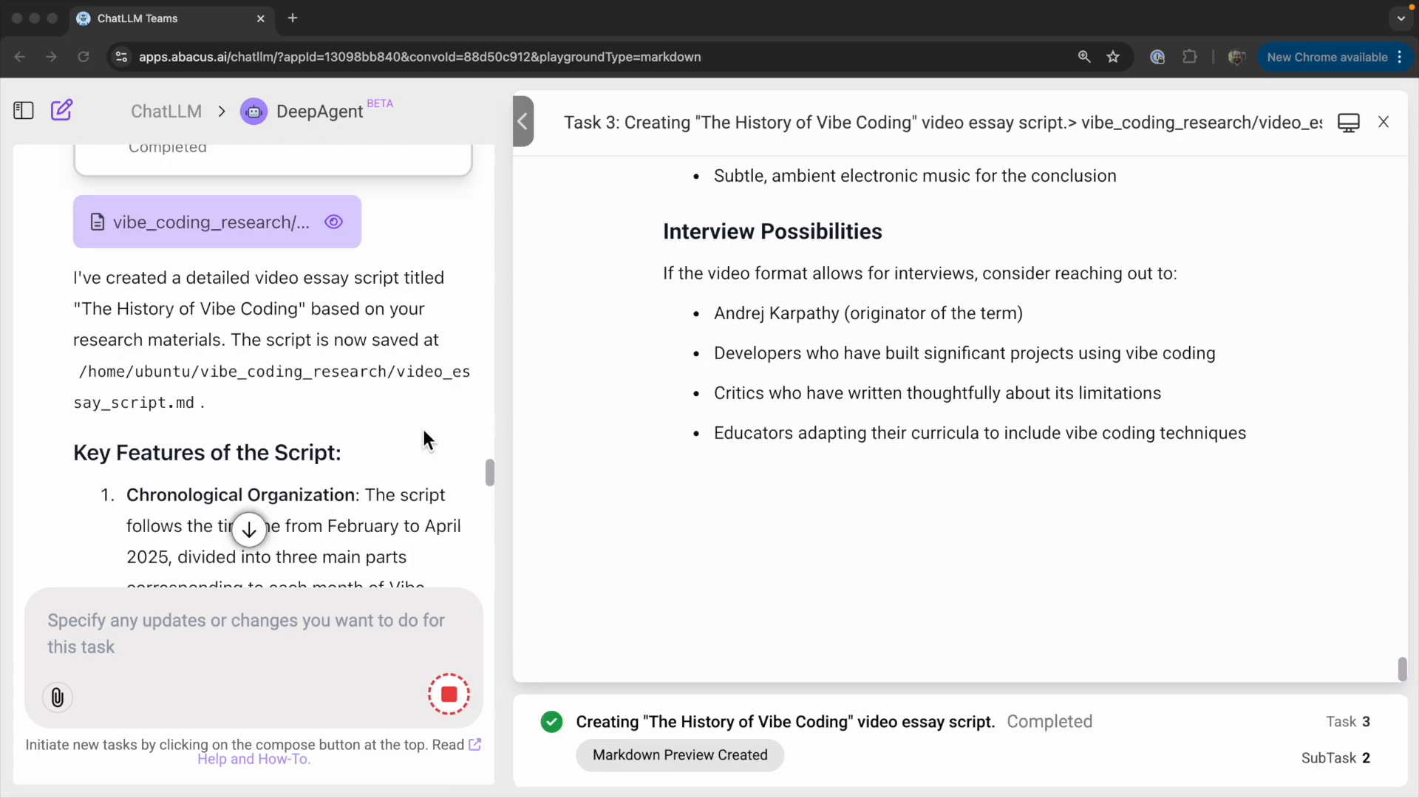
# Review the script summary and draft a follow-up asking for actual tweet links plus the vibe-coded flight sim and Game Jam
pyautogui.scroll(-3)
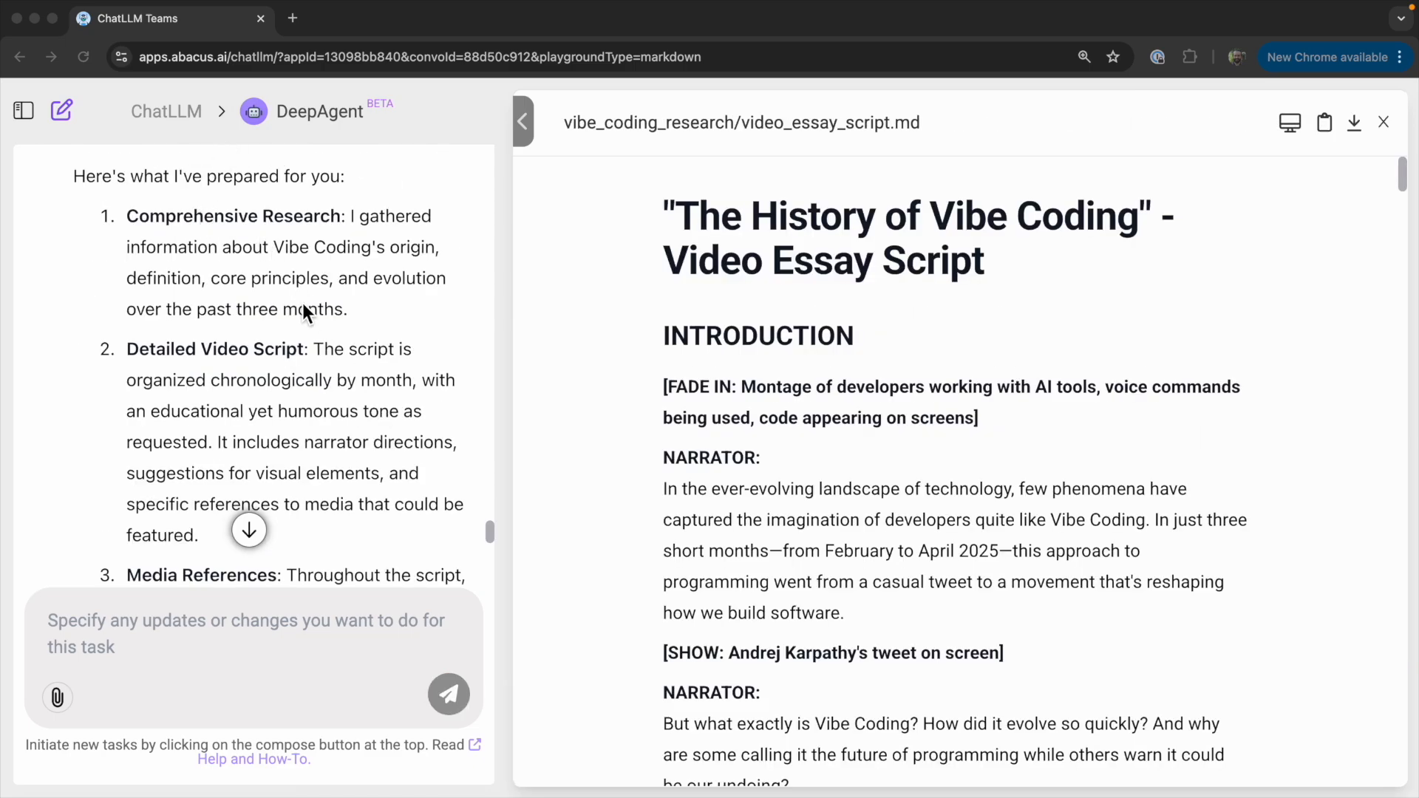
pyautogui.scroll(-3)
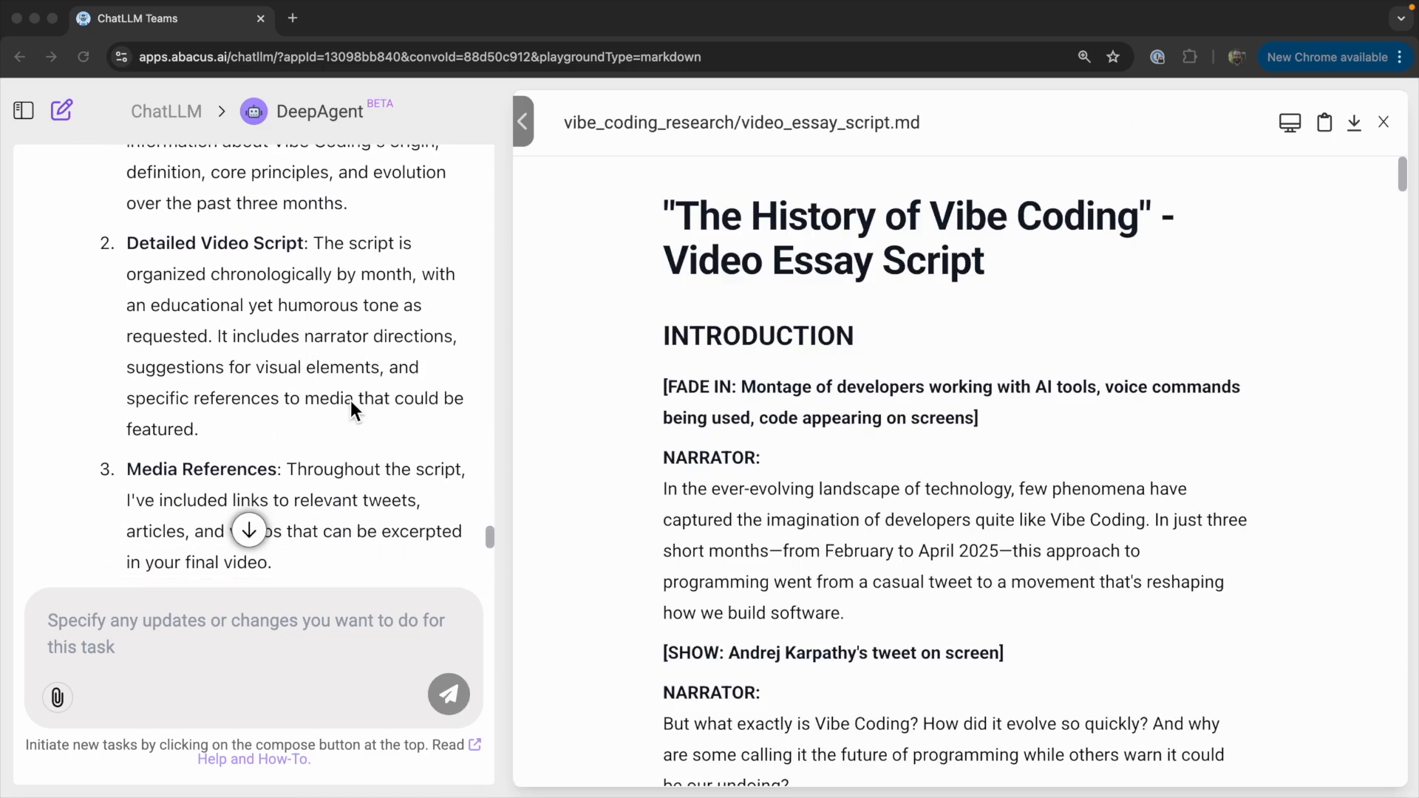
pyautogui.scroll(-3)
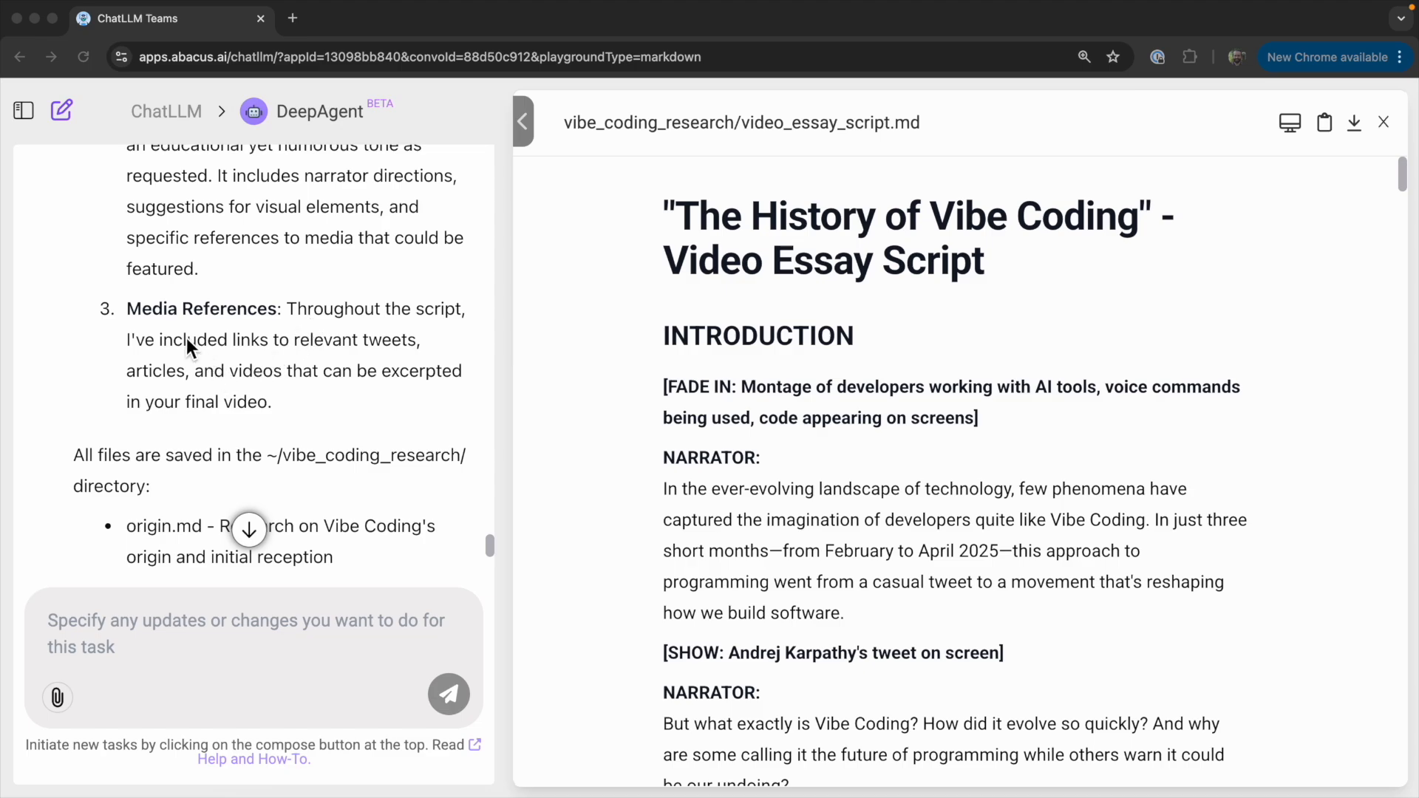
pyautogui.scroll(-3)
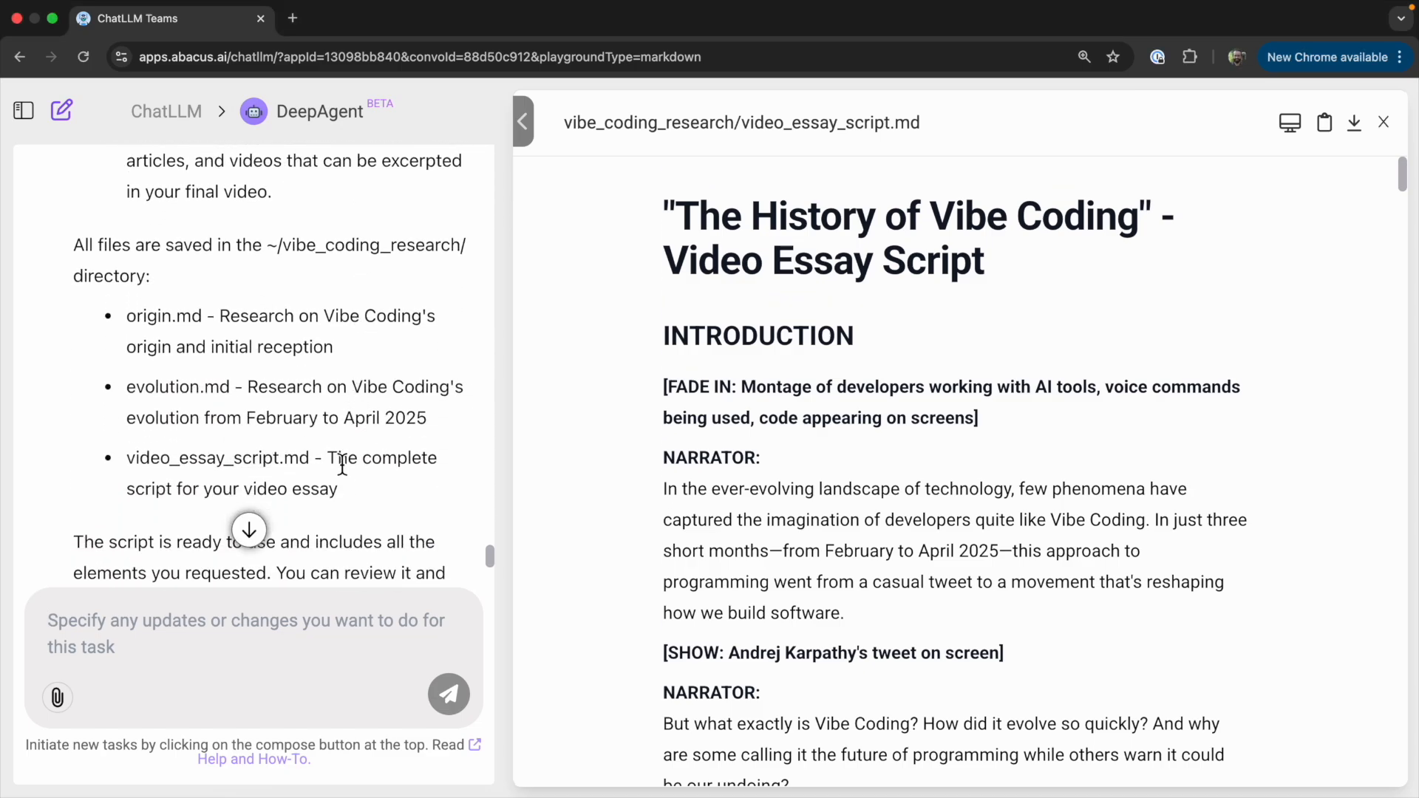
pyautogui.write('When')
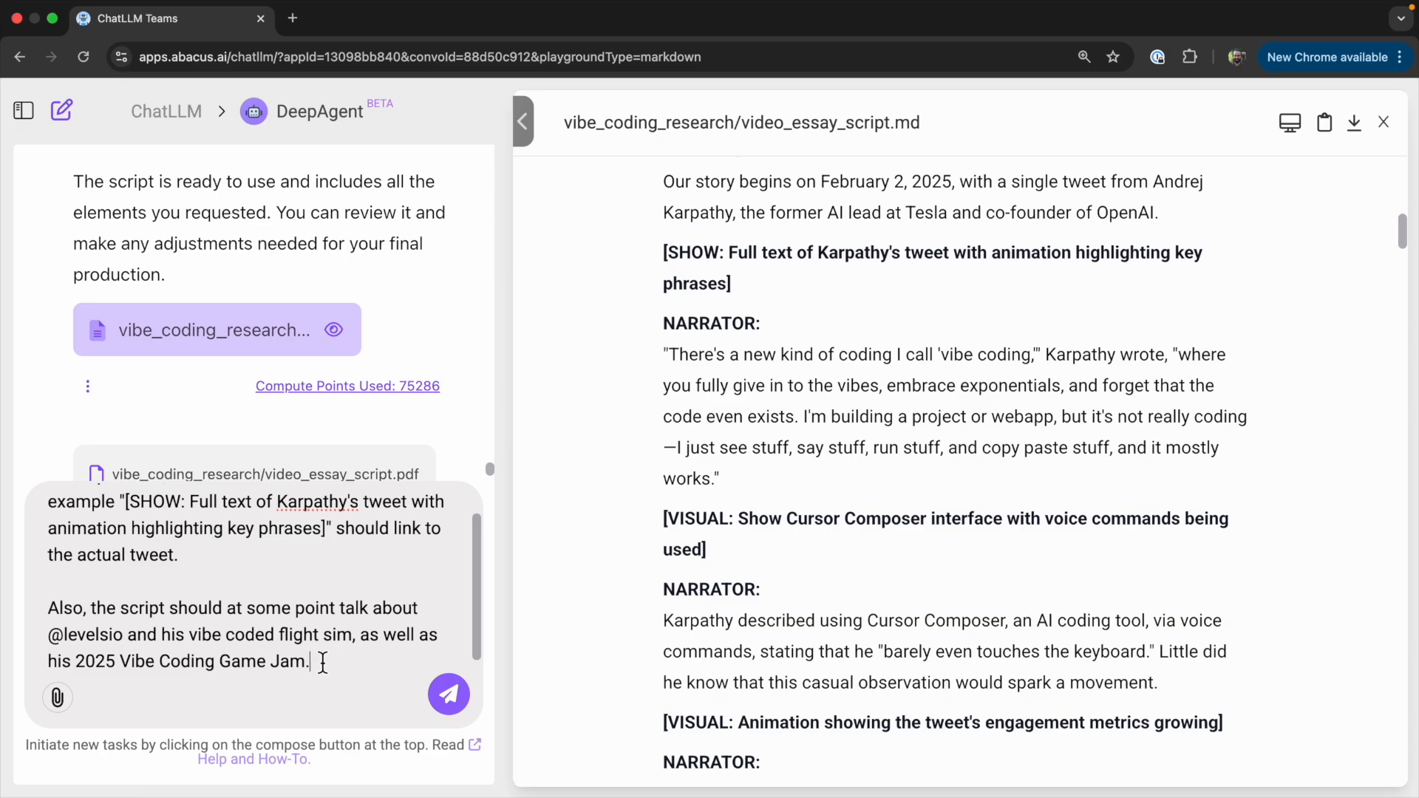
pyautogui.moveTo(449, 696)
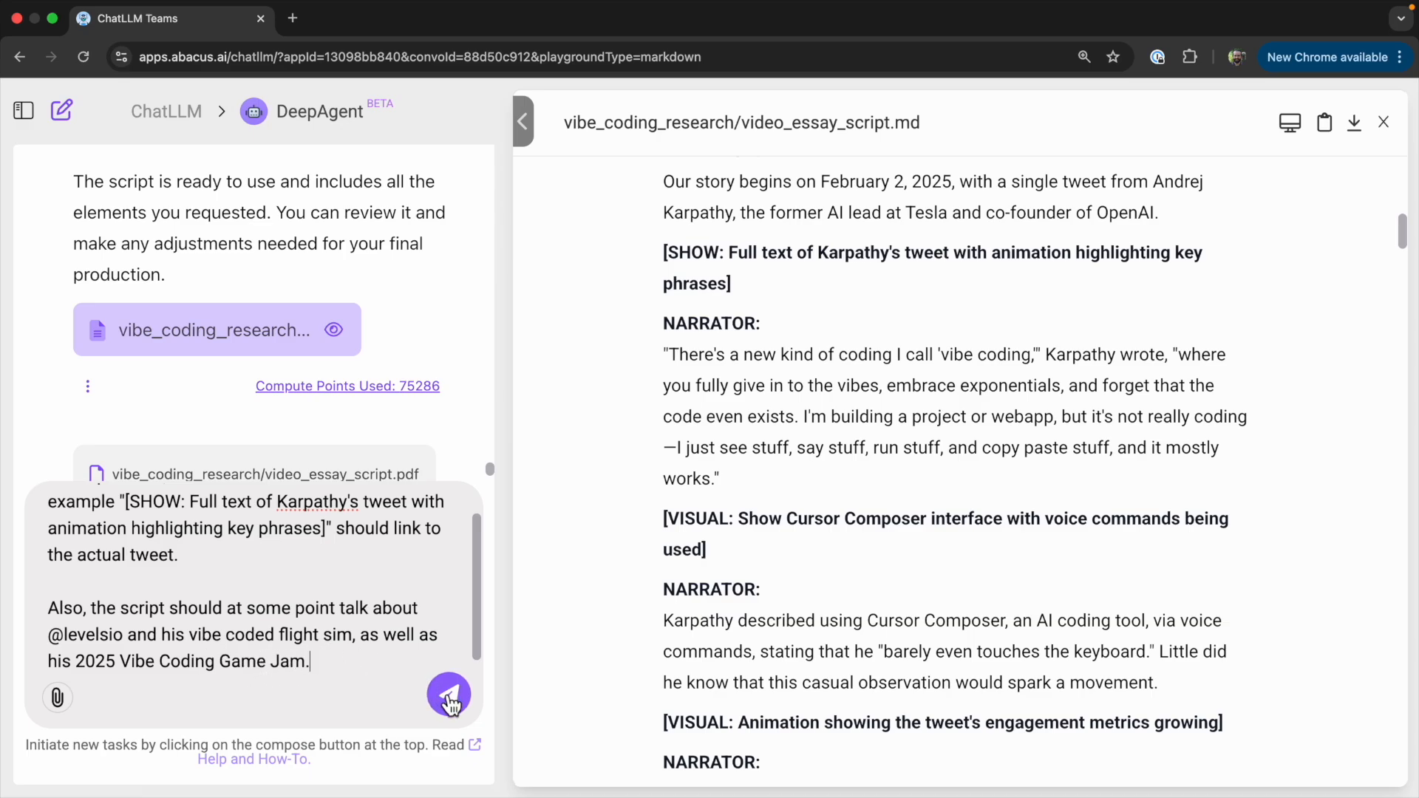
# Send the revisions and review updated_video_essay_script.md with tweet links, levelsio's flight sim and the 2025 Game Jam
pyautogui.click(449, 695)
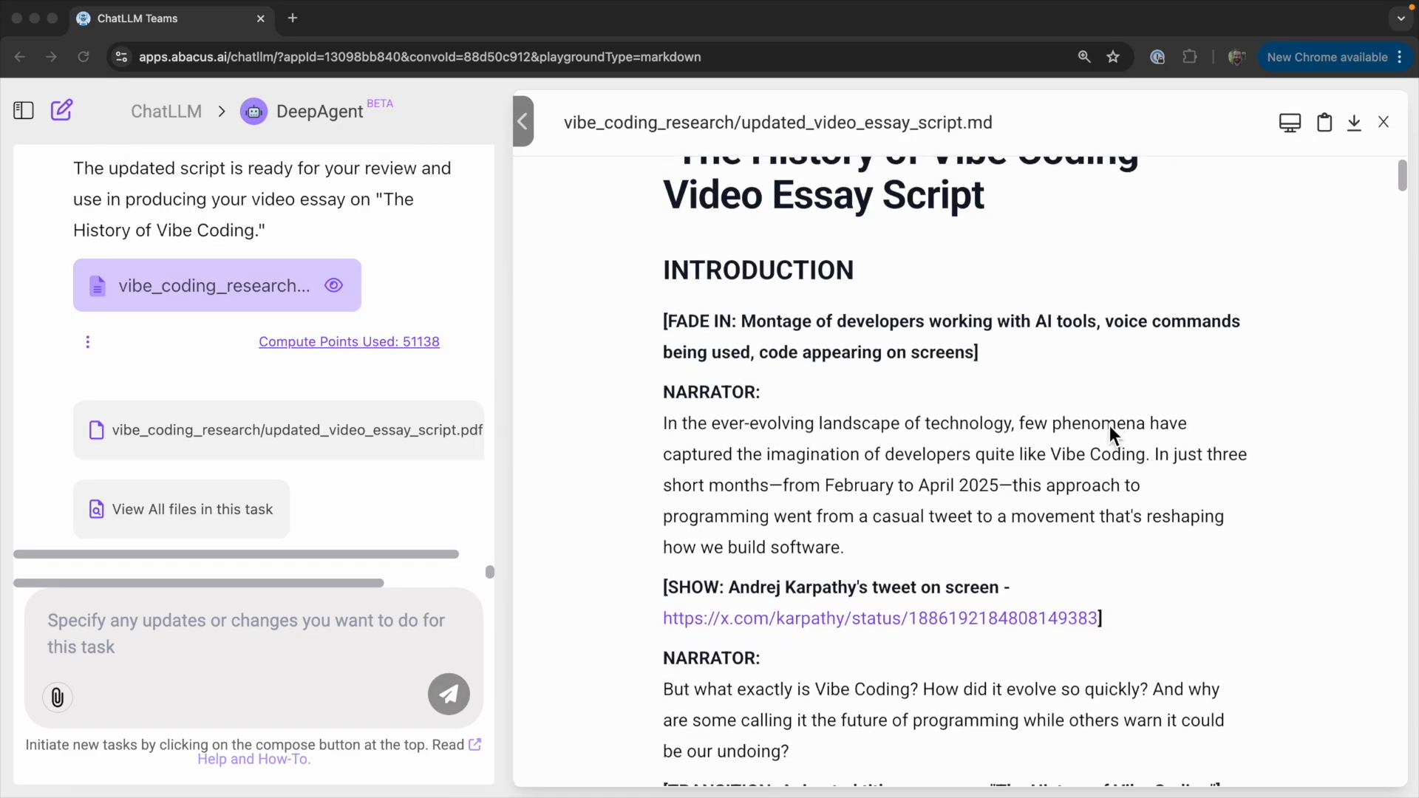
pyautogui.scroll(-3)
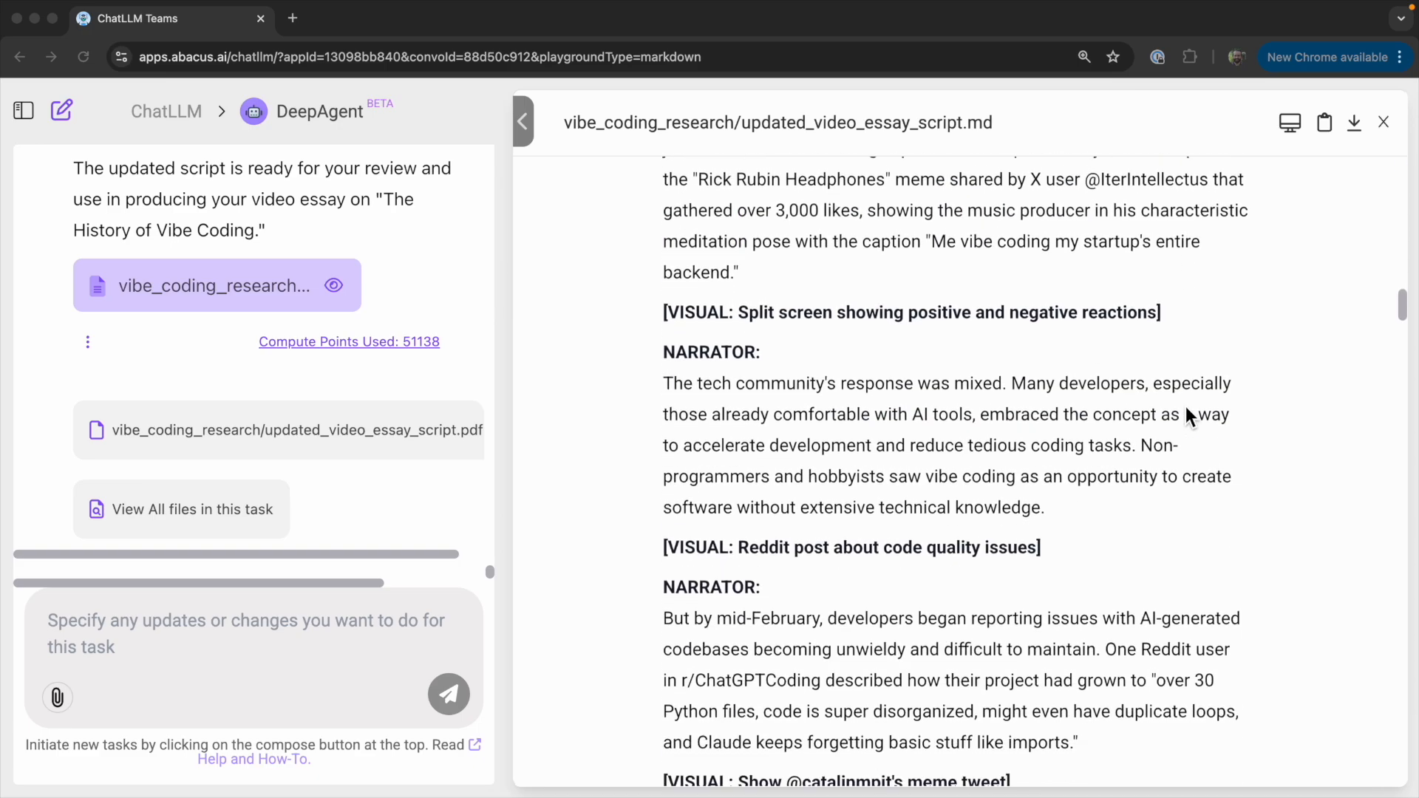
pyautogui.scroll(-3)
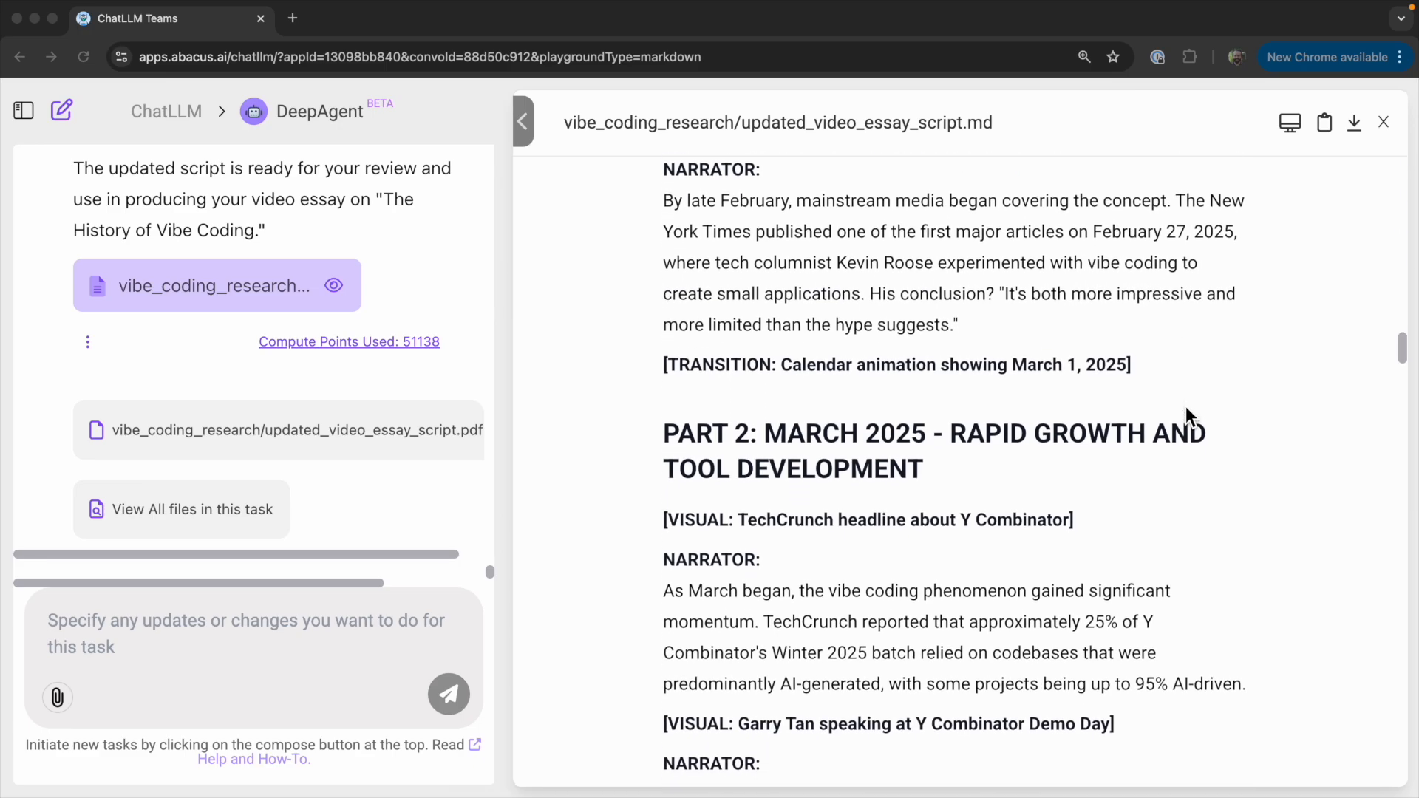
pyautogui.scroll(-3)
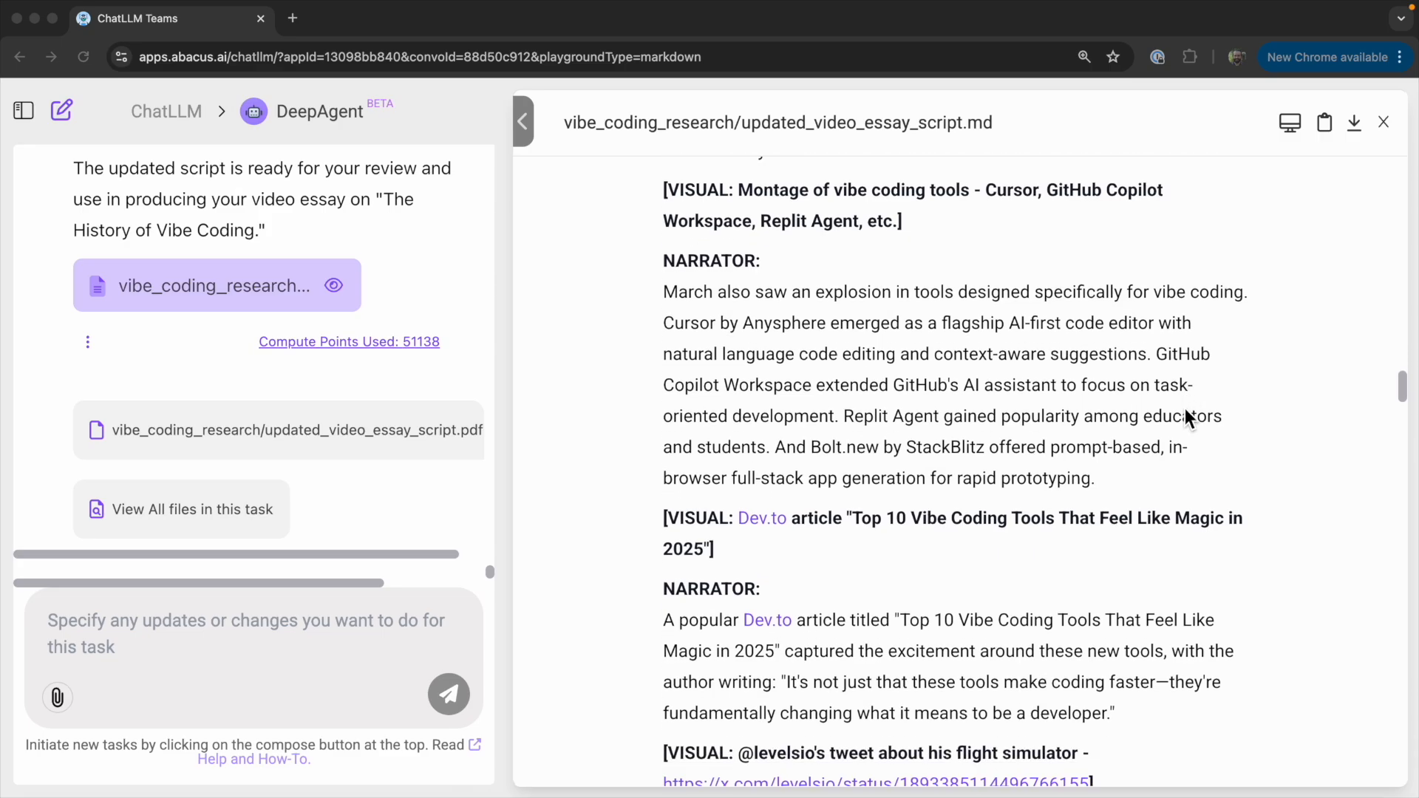
pyautogui.scroll(-3)
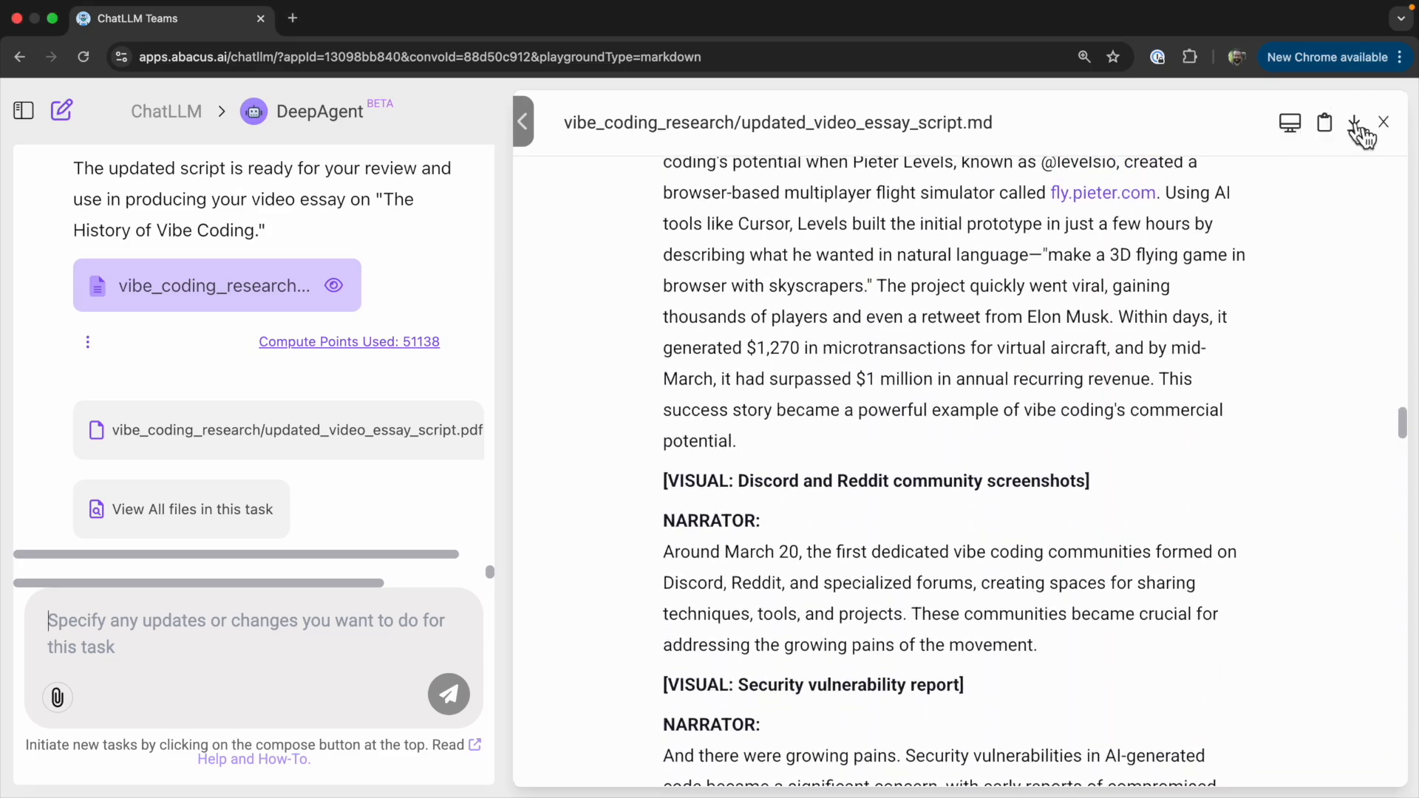
pyautogui.scroll(-3)
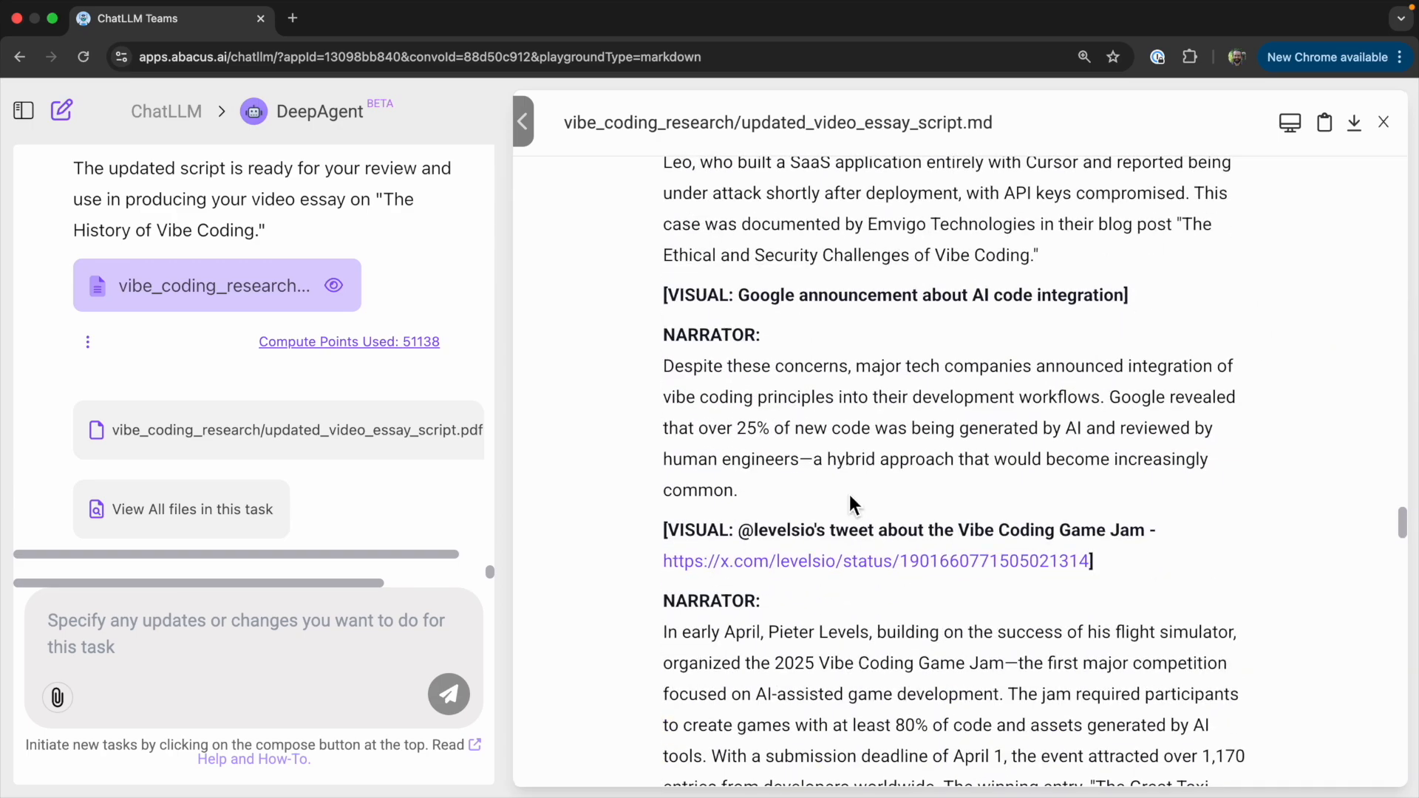
pyautogui.scroll(-3)
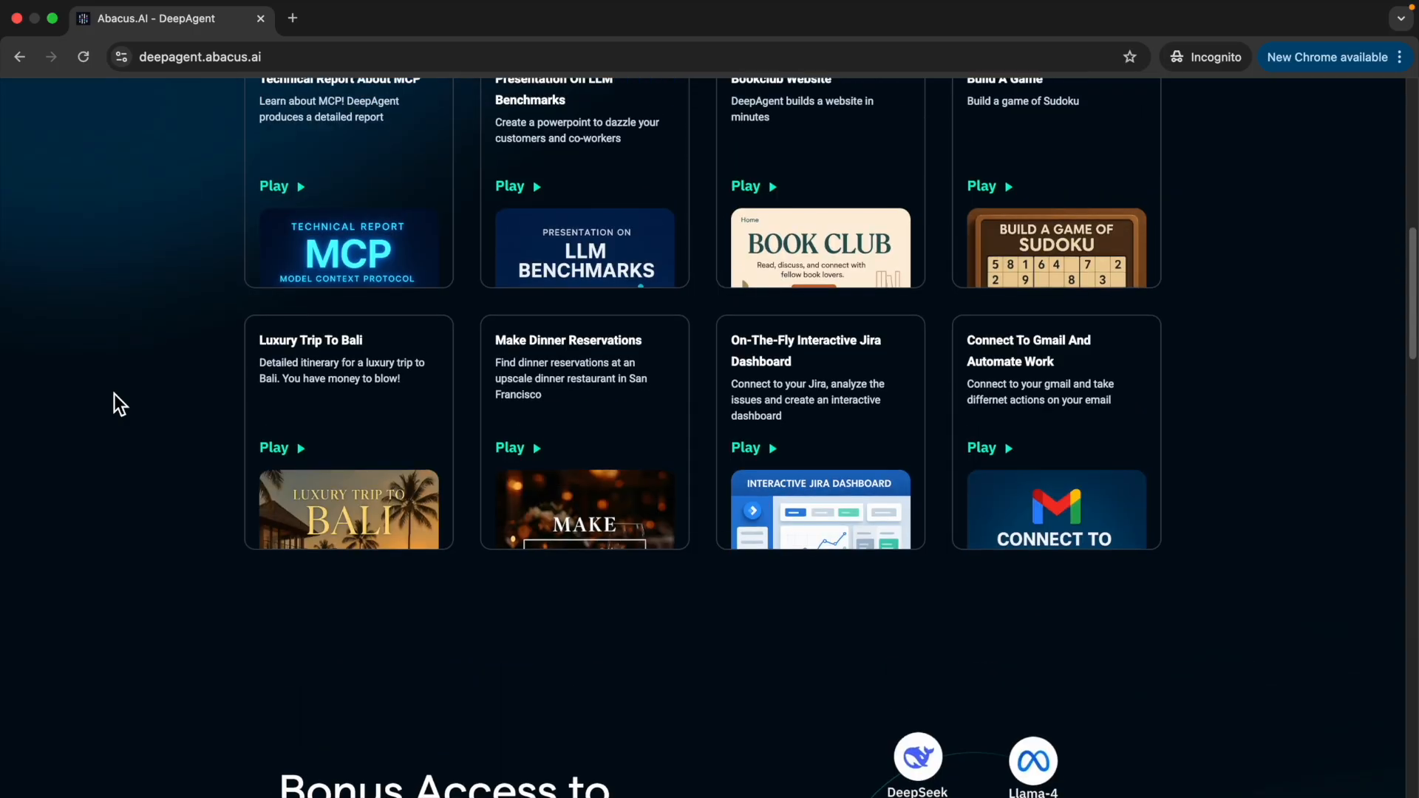
# Return to the top of the DeepAgent Video Examples gallery showing all eight example cards
pyautogui.scroll(3)
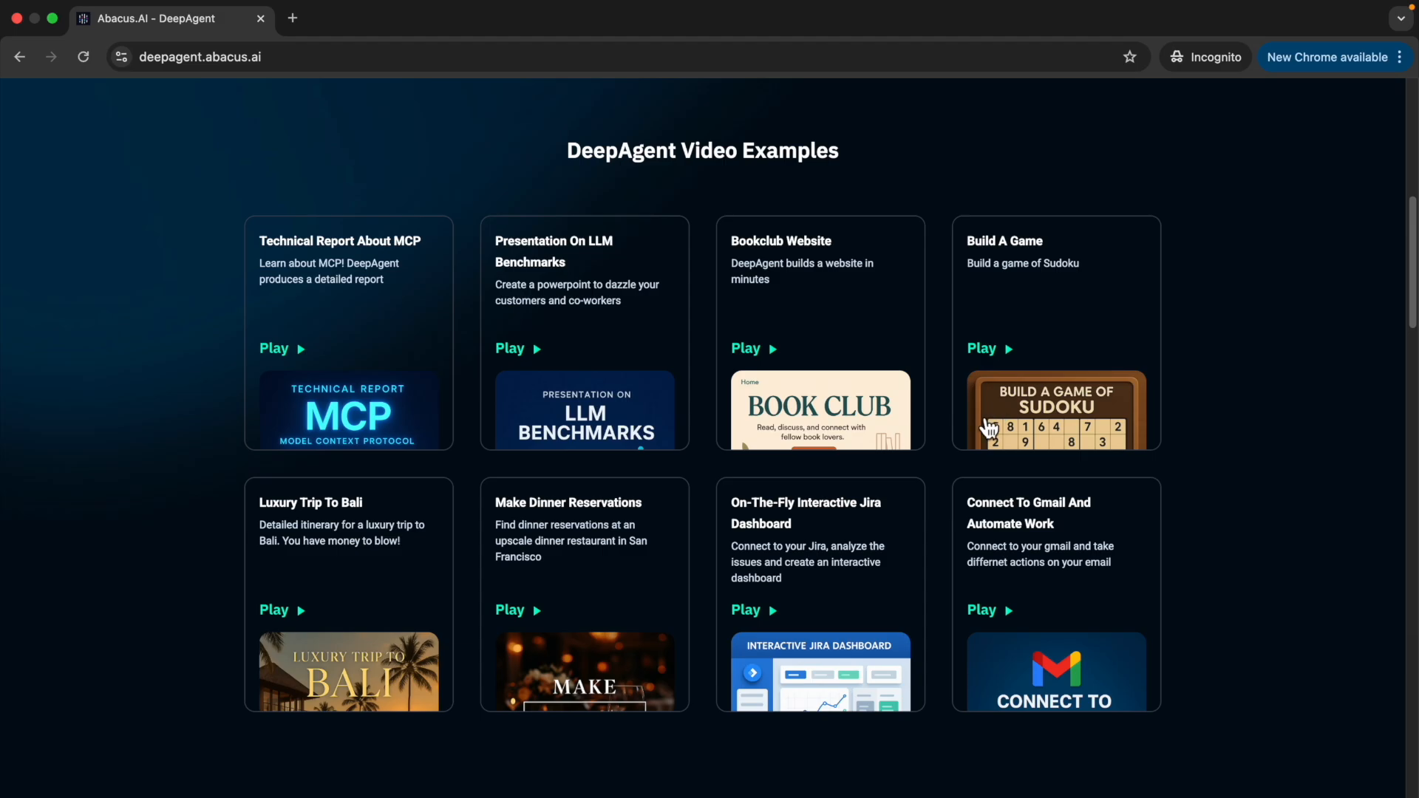
pyautogui.moveTo(1017, 577)
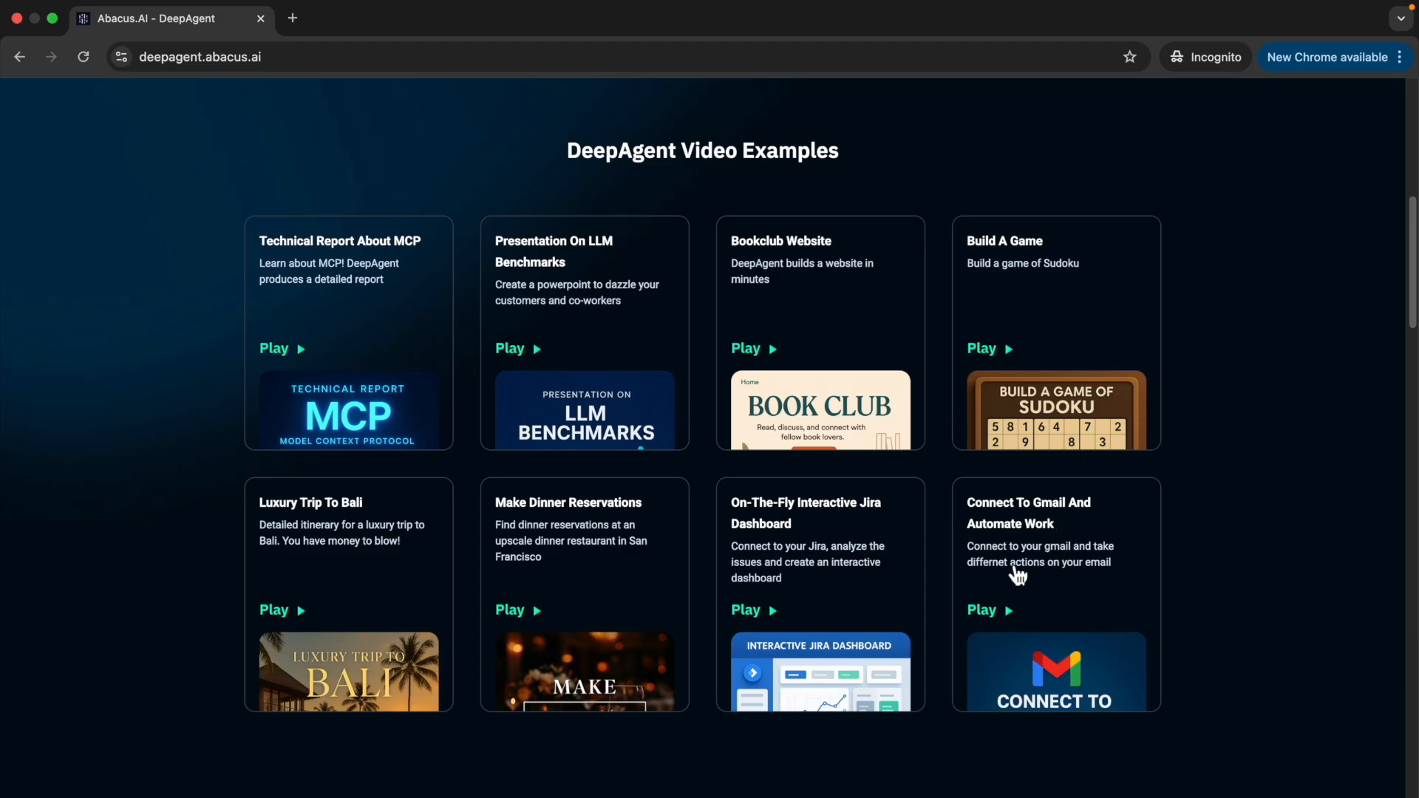
pyautogui.moveTo(1014, 542)
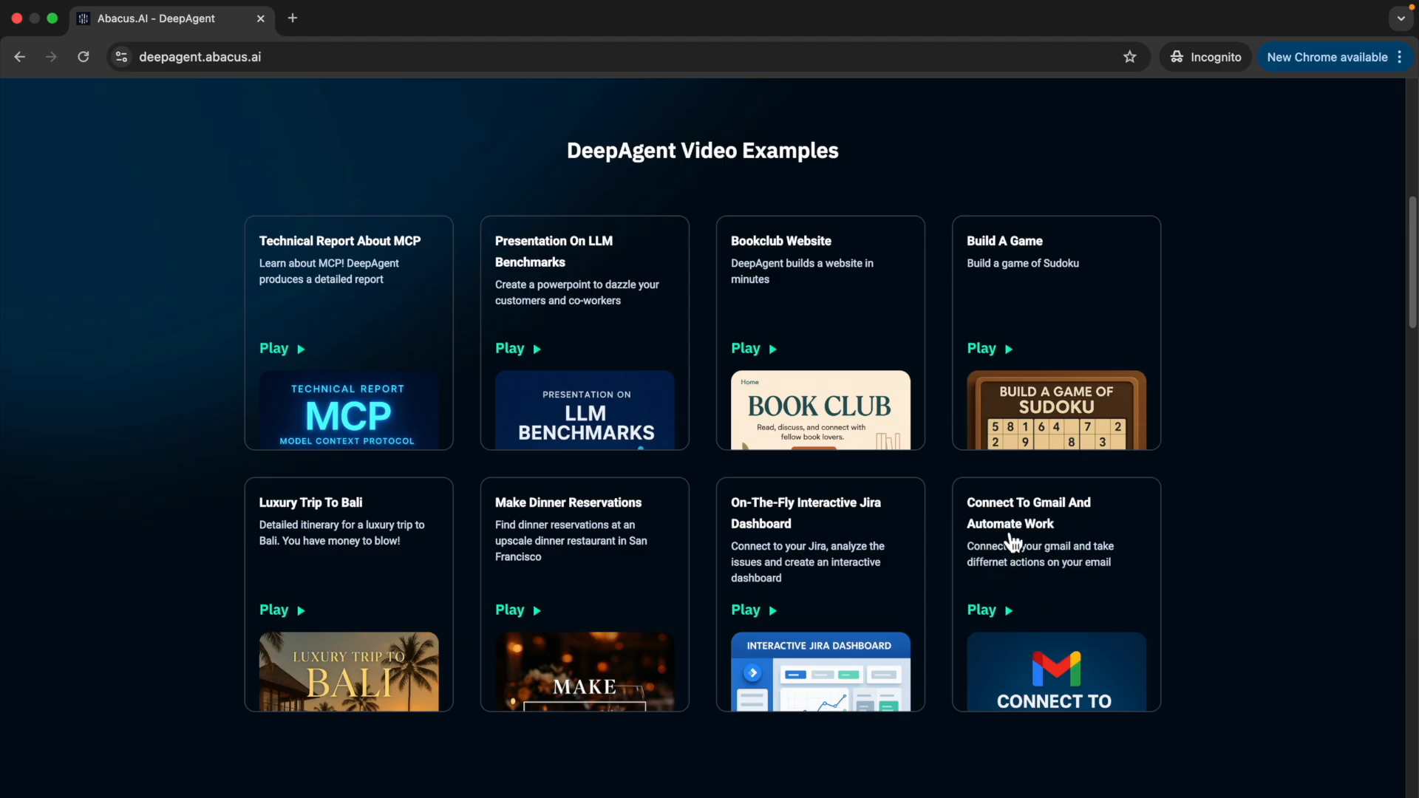